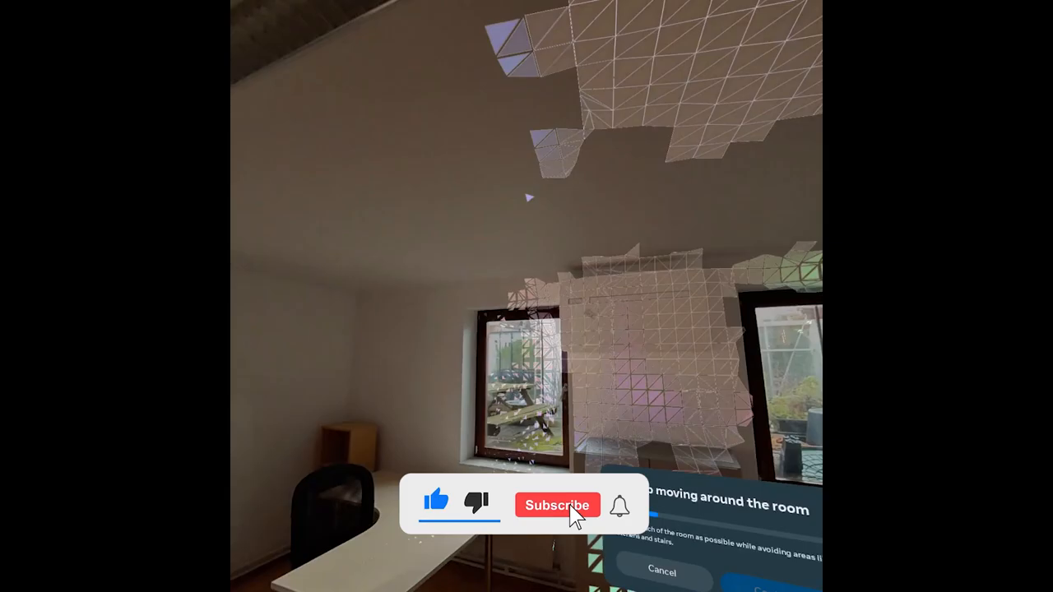
Step: Subscribe on the YouTube overlay and scroll the Patreon page to its membership tiers
click(556, 503)
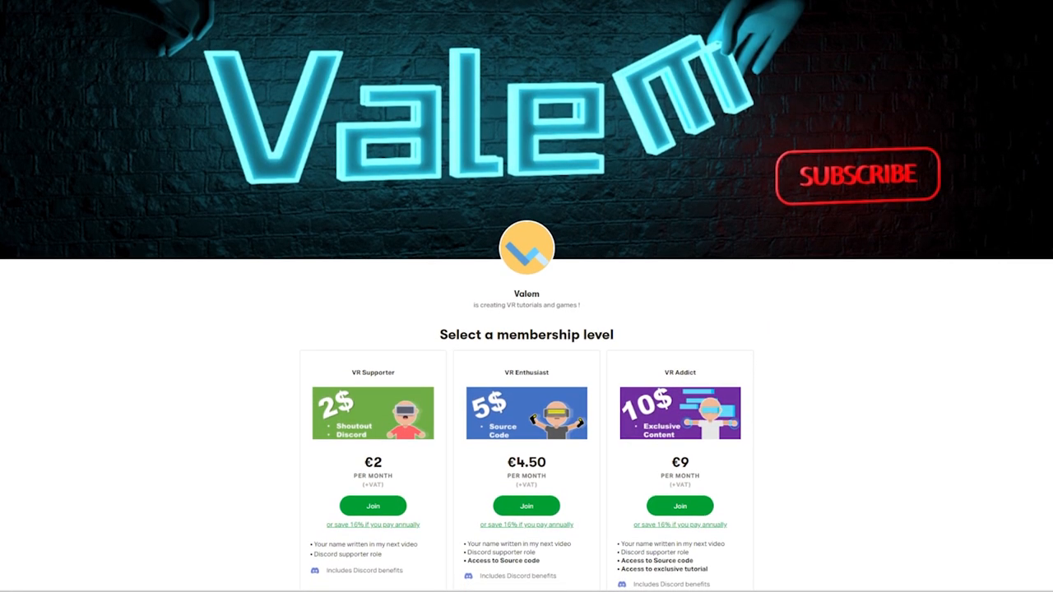
scroll(down, 3)
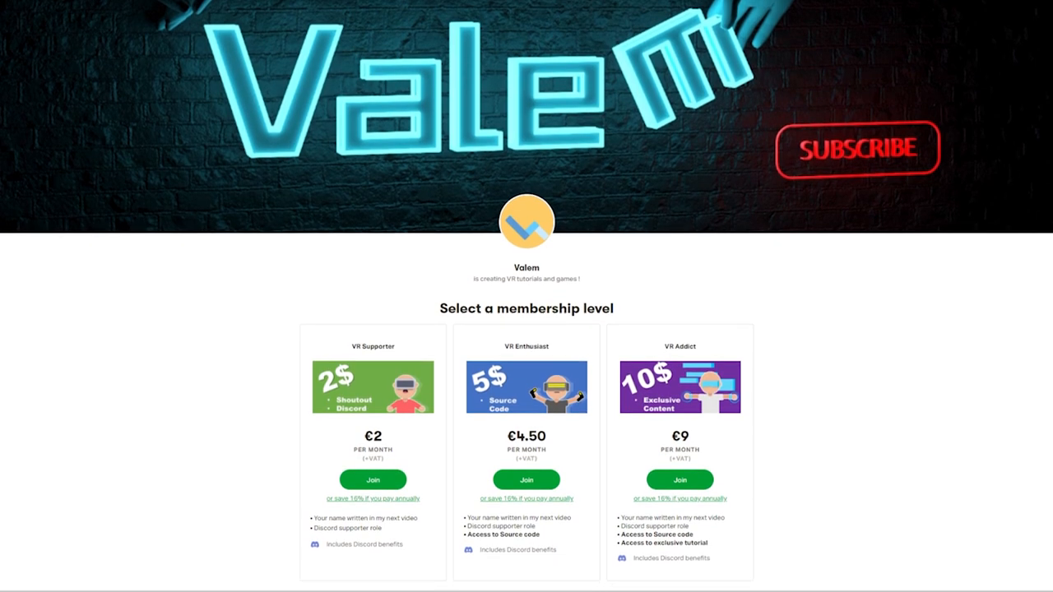
scroll(down, 3)
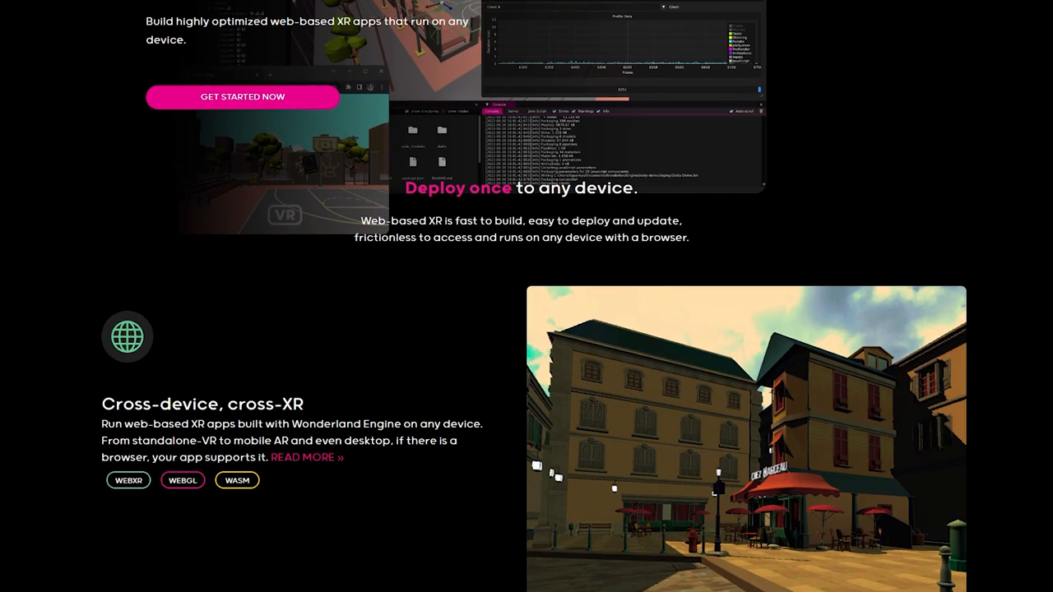
Step: Scroll the Wonderland Engine homepage to the 'Deploy once to any device' section
scroll(down, 3)
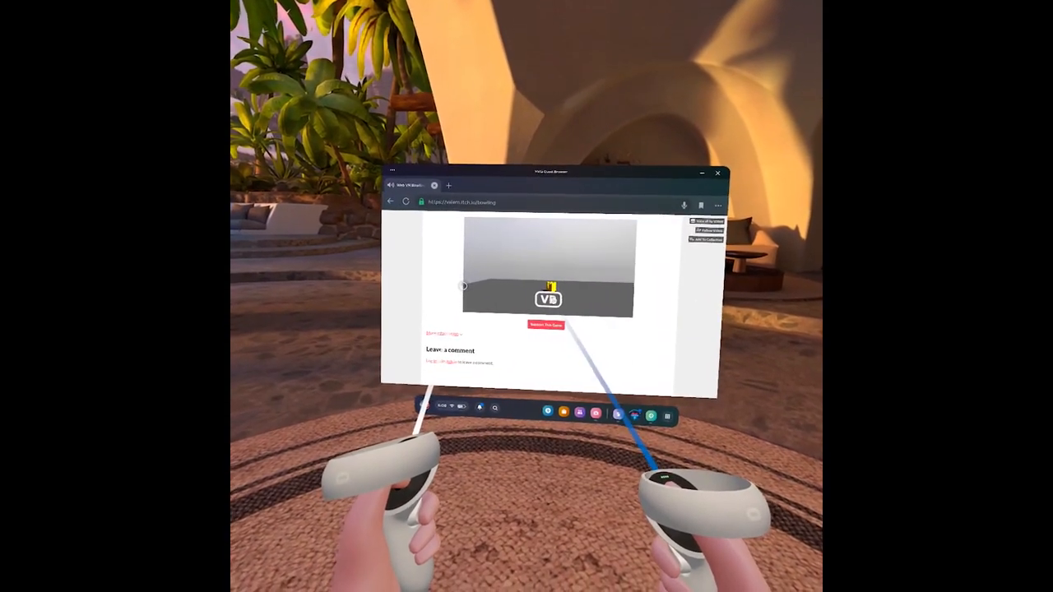
click(545, 325)
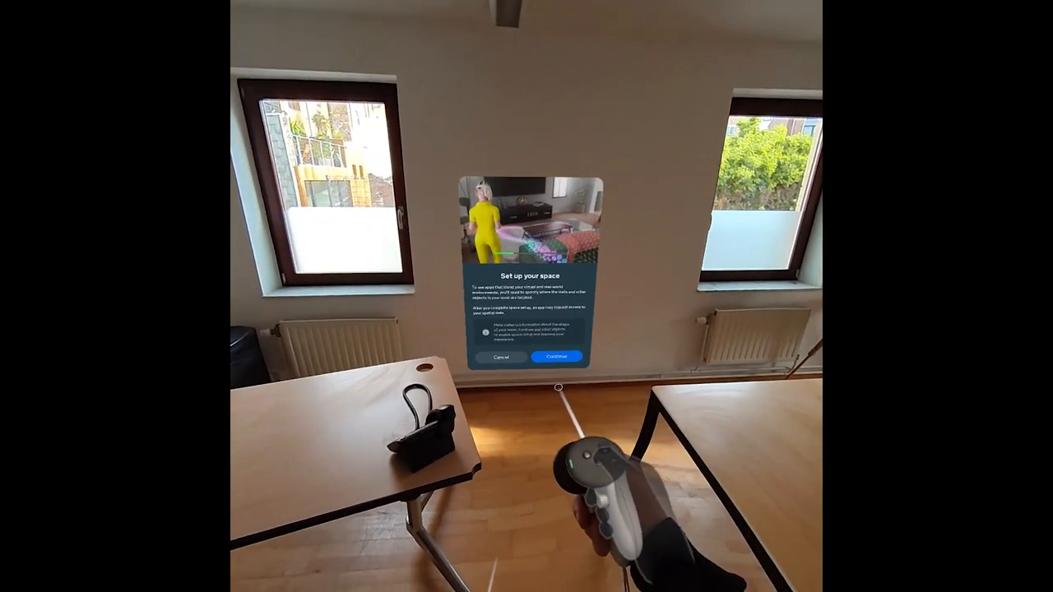
Step: Continue past 'Set up your space' and start scanning the room
click(555, 355)
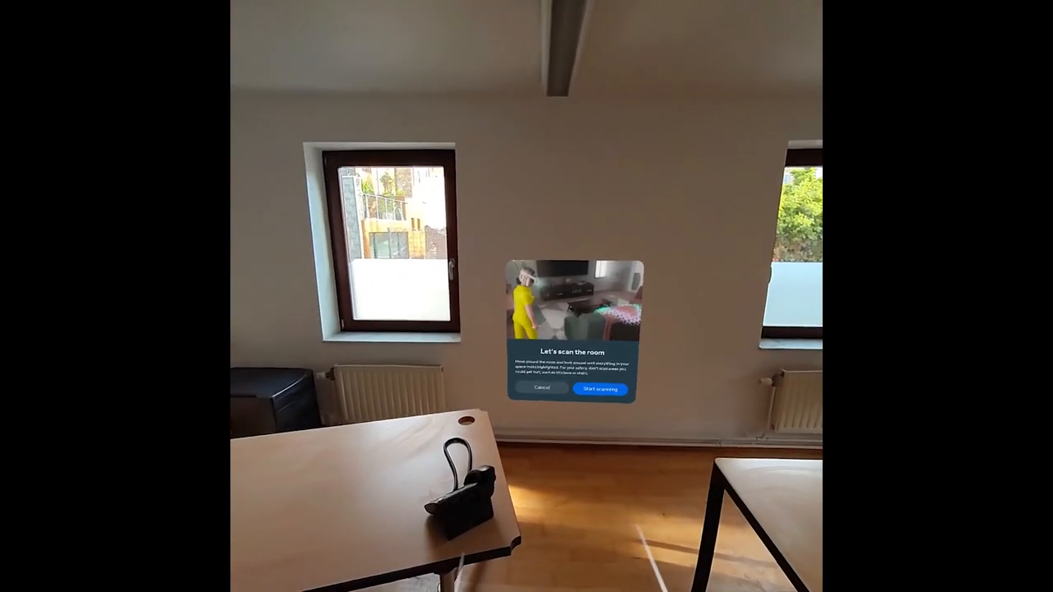
click(599, 389)
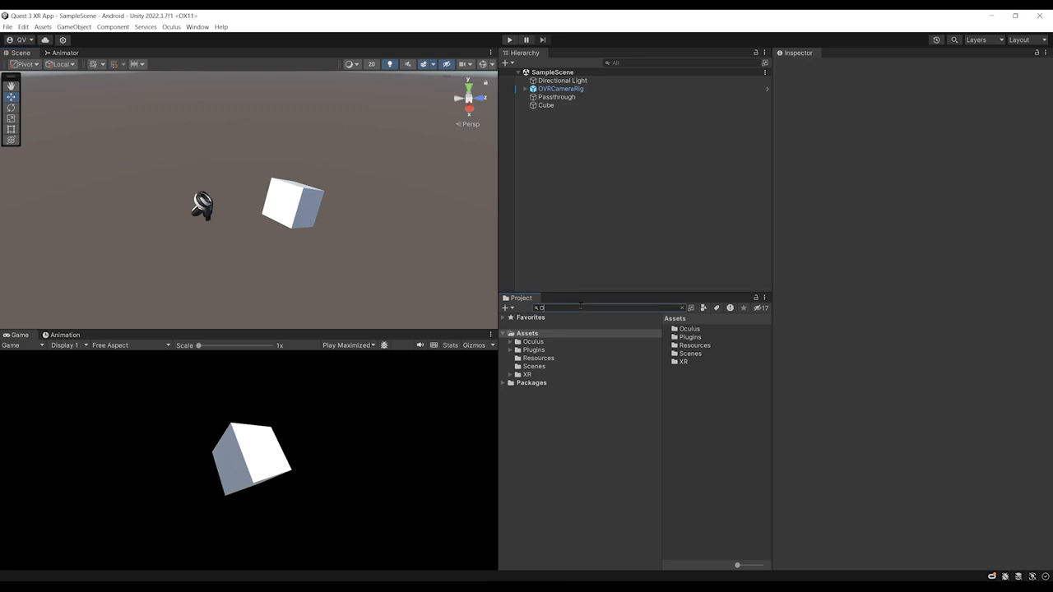
Step: Find OVRSceneManager in the Project window, add it to the Hierarchy, and browse to its Prefabs folder
text(OVRSceneManager)
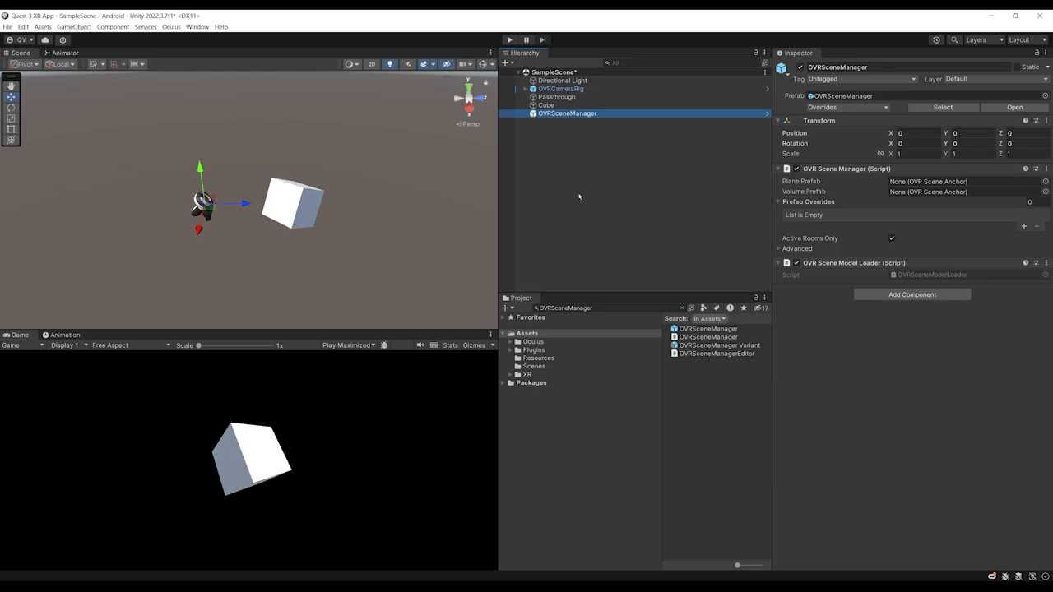
mouse_move(800, 221)
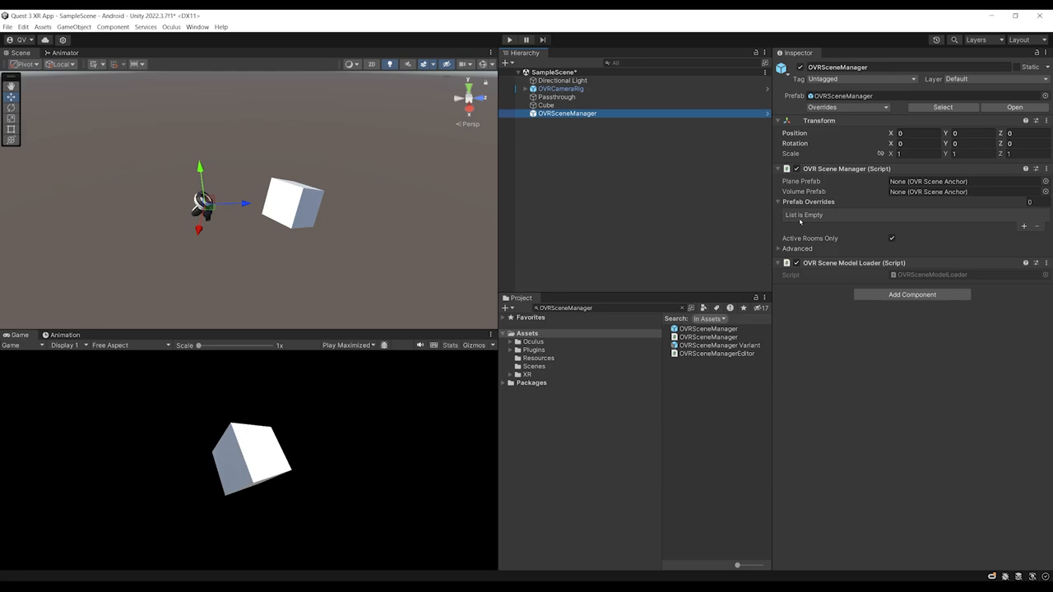
mouse_move(808, 191)
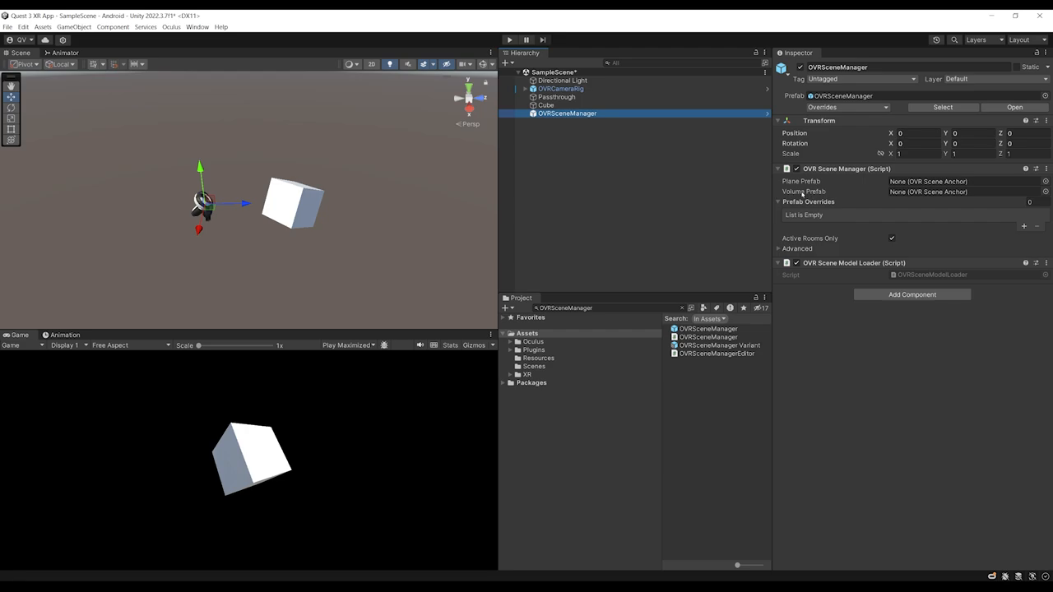
mouse_move(842, 194)
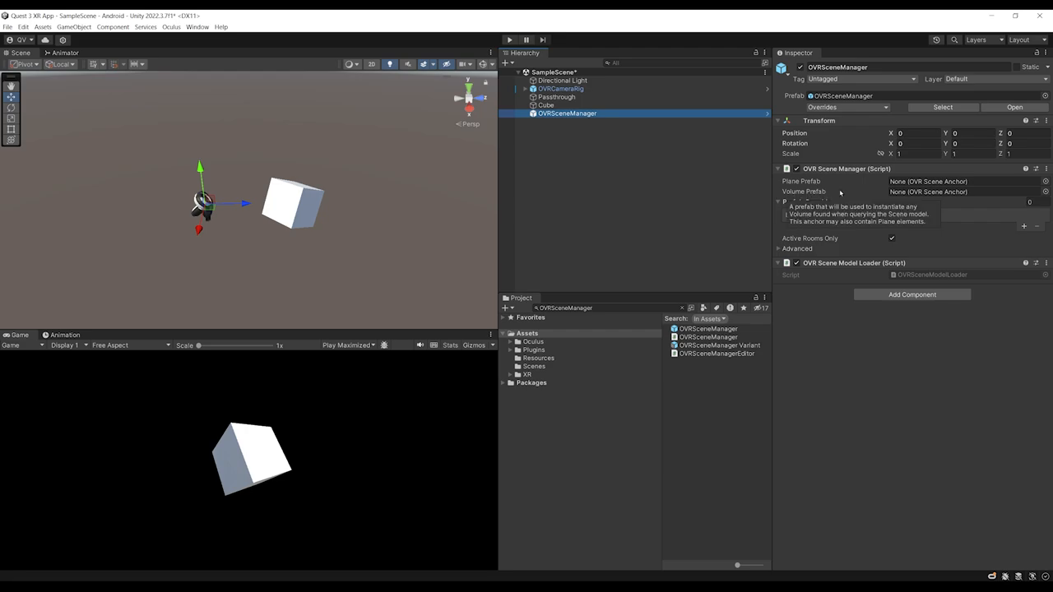
click(533, 340)
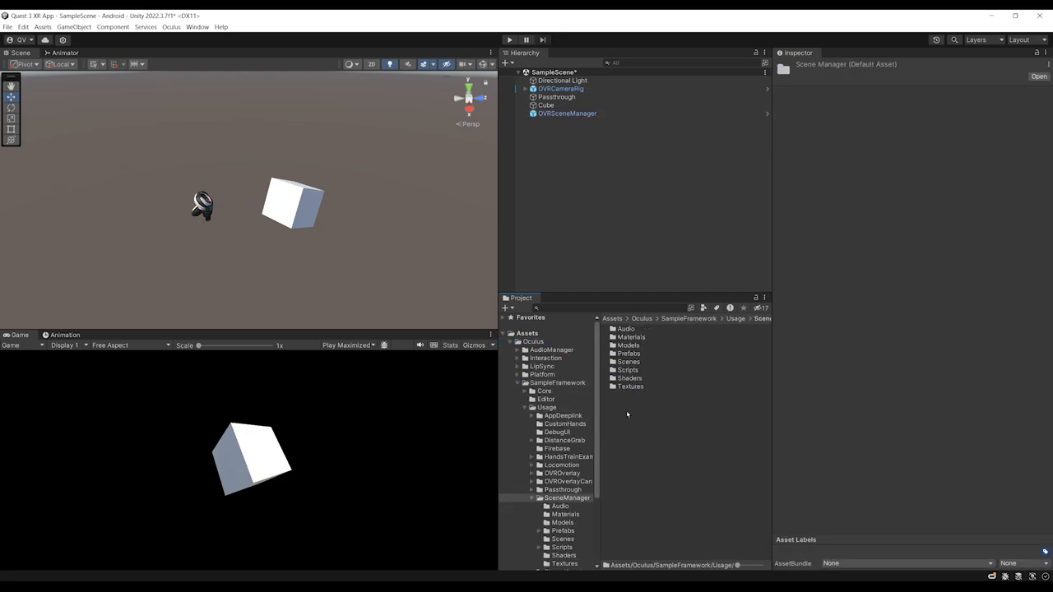
click(559, 530)
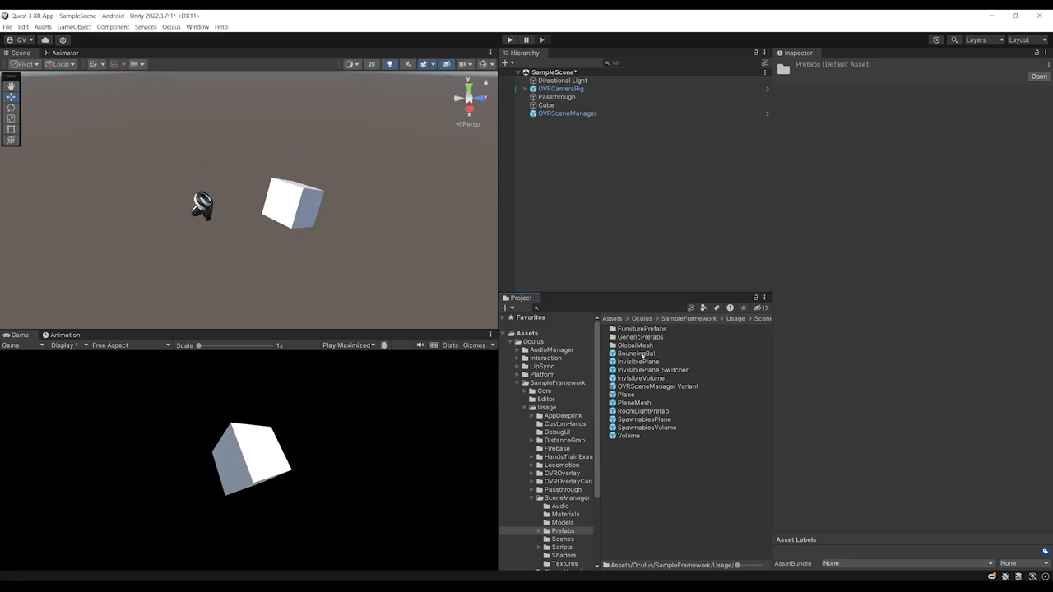
Step: Assign the Volume and Plane scene-anchor prefabs to the OVRSceneManager's prefab slots
click(566, 112)
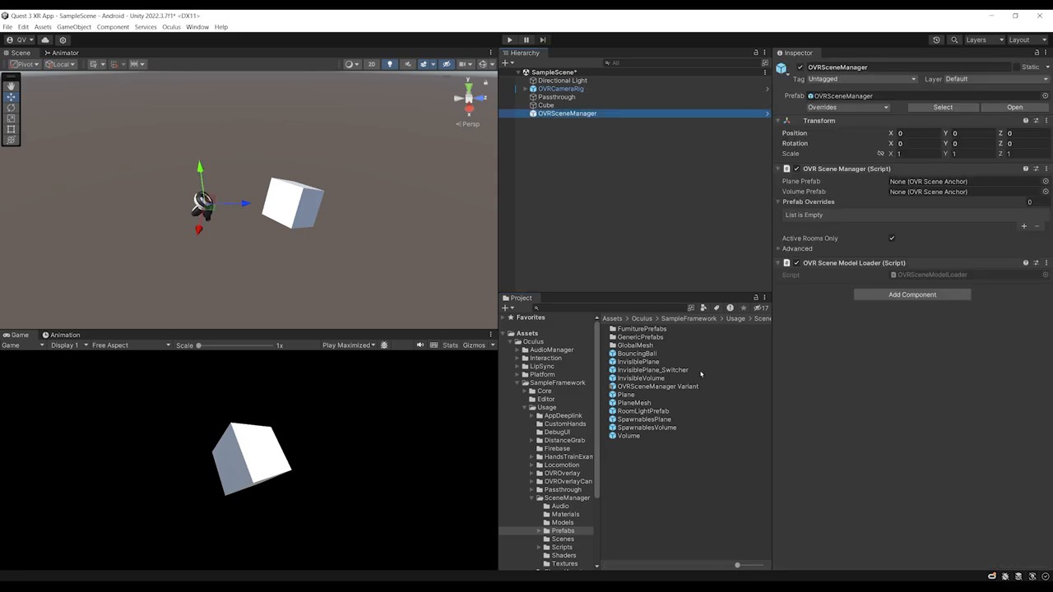
click(629, 436)
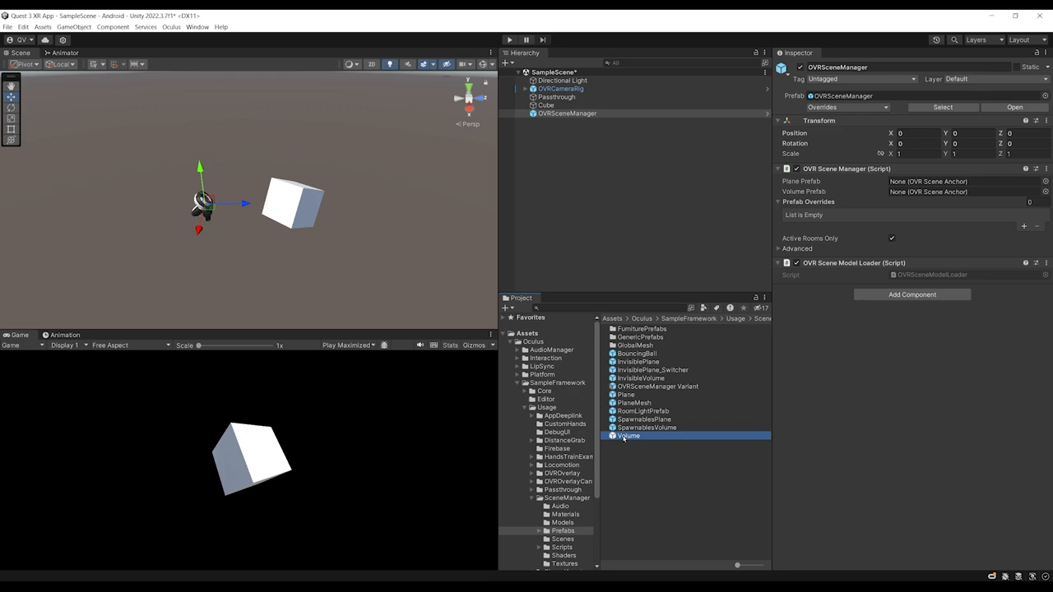
drag(628, 437, 938, 191)
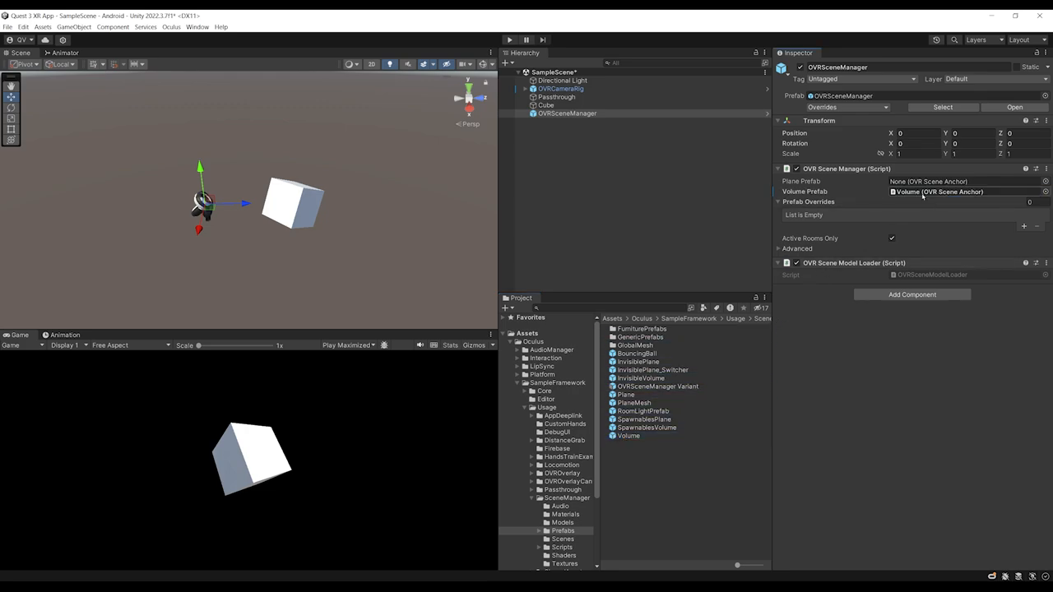
click(650, 386)
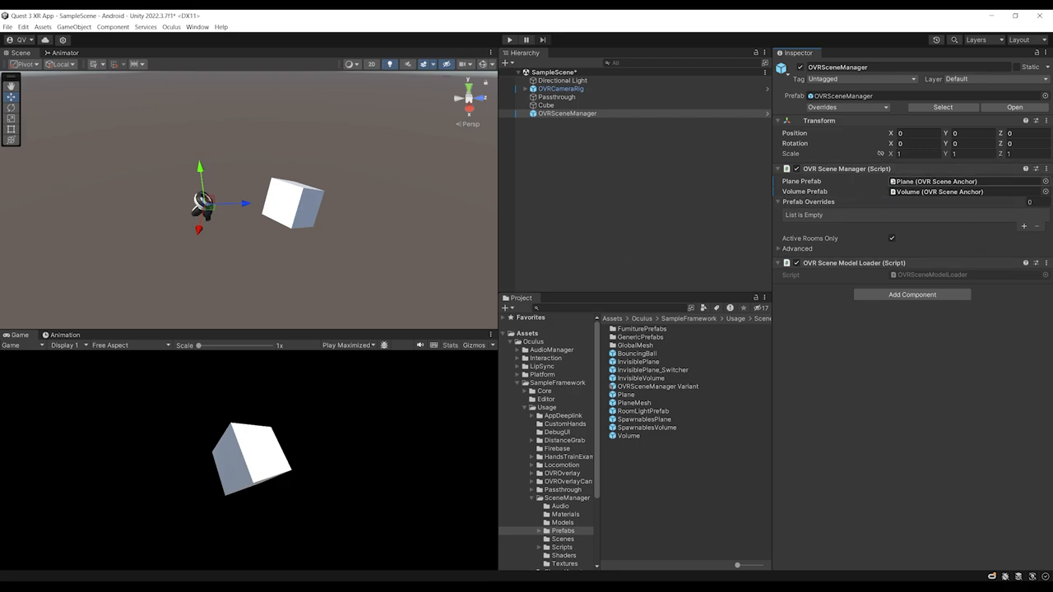
Step: Set Scene Support to Supported in the OVRCameraRig's Quest Features > General
click(561, 89)
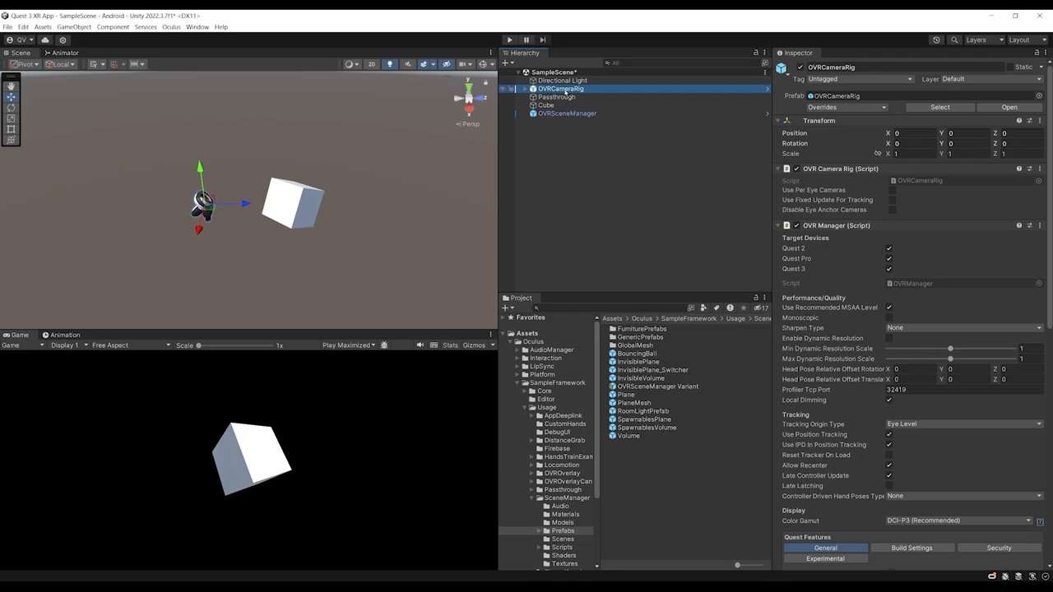
scroll(down, 3)
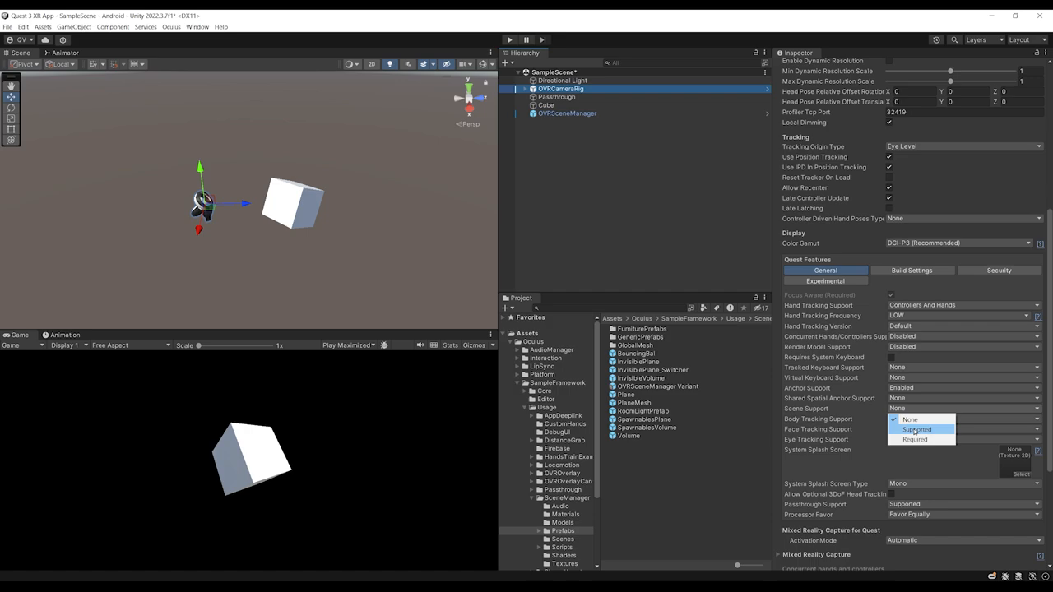
click(918, 429)
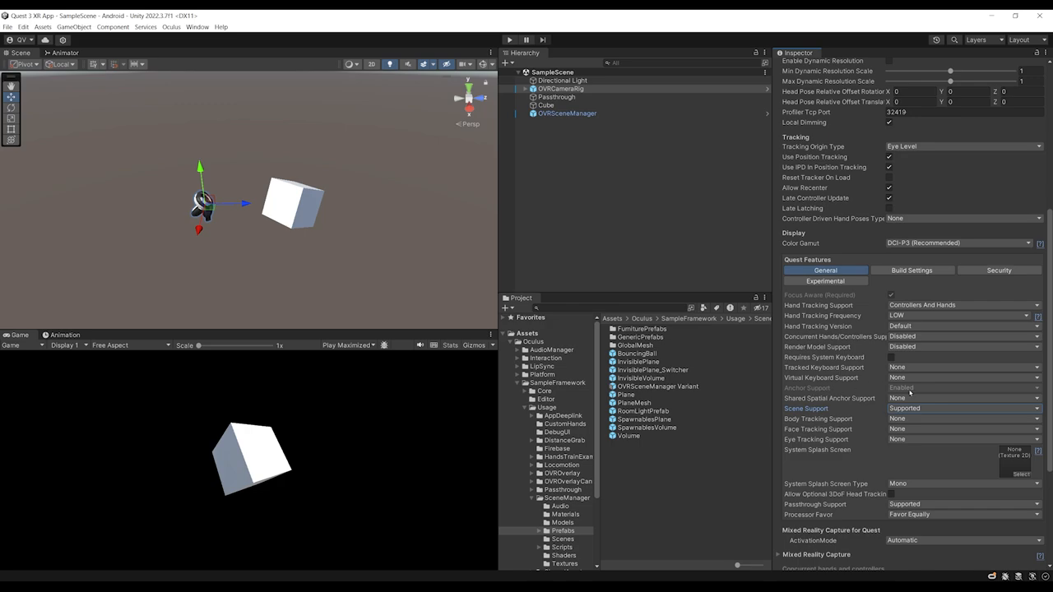
mouse_move(900, 390)
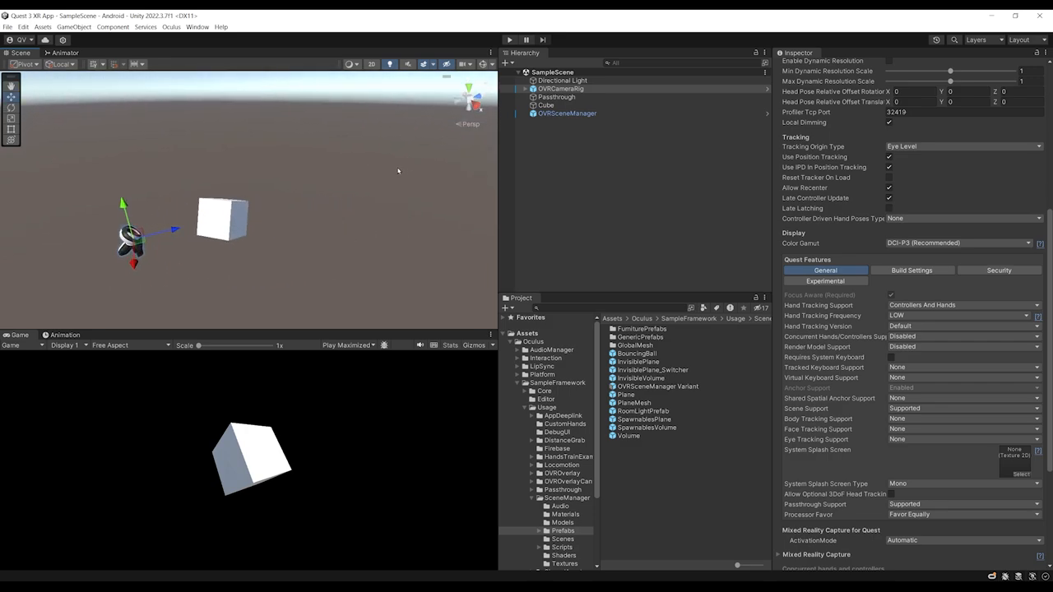
click(566, 112)
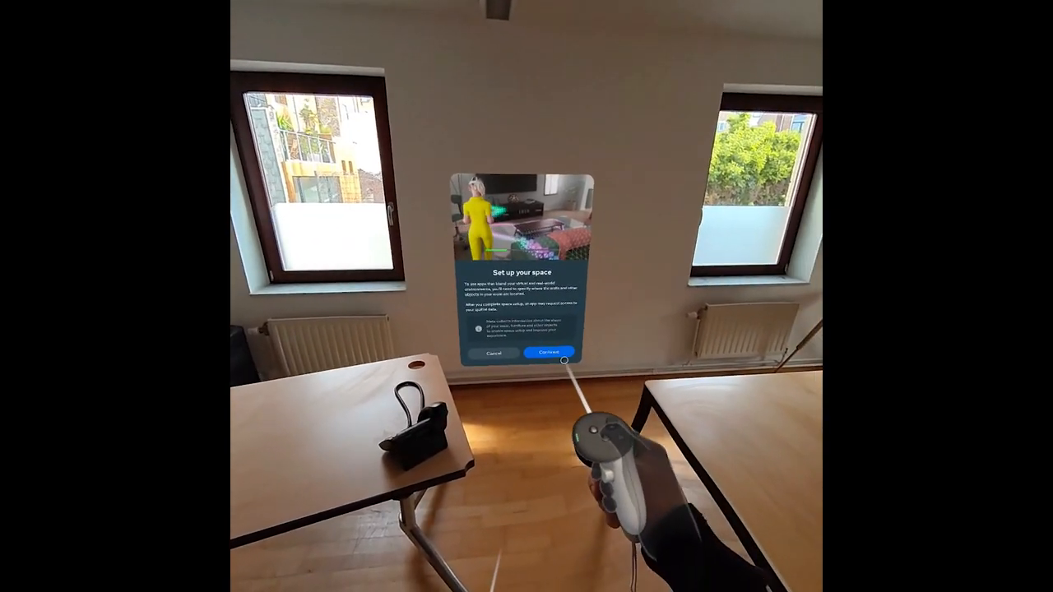
Step: Accept the 'Set up your space' prompt with Continue
click(546, 353)
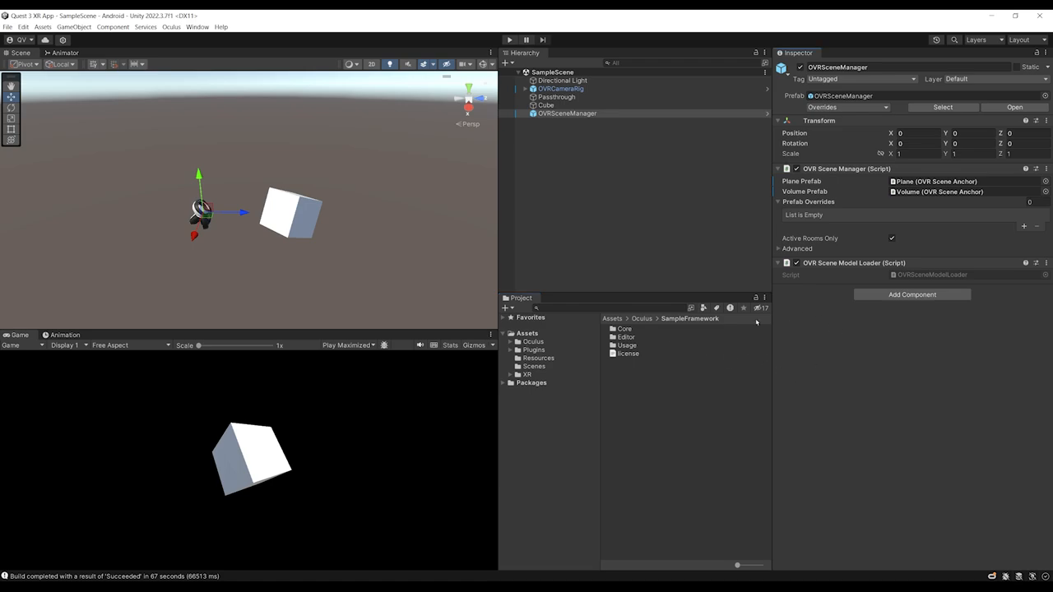
mouse_move(825, 313)
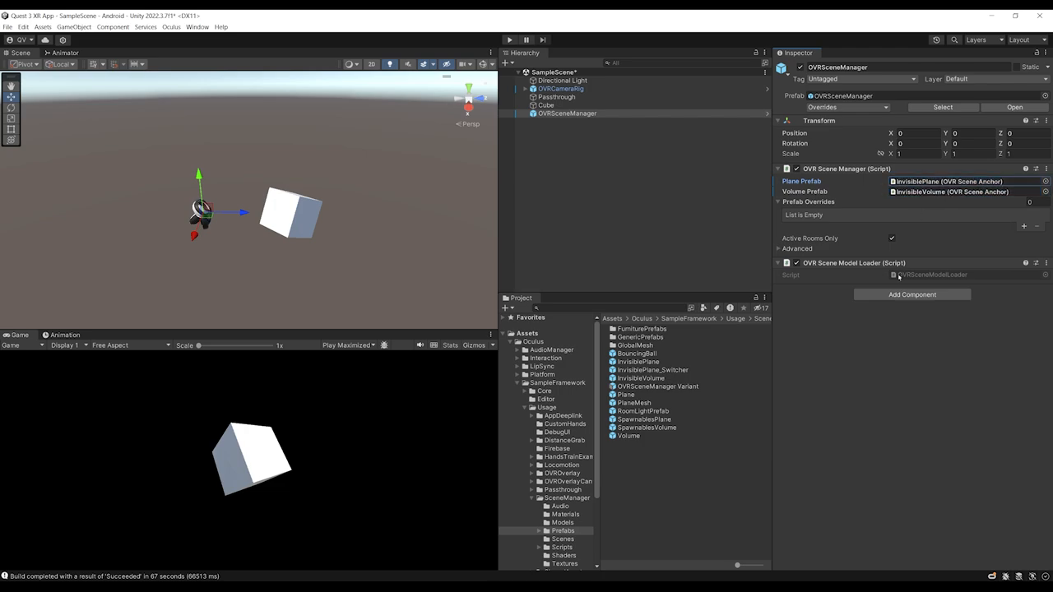
Step: Inspect the InvisibleVolume prefab's Parent and Collider child with its box collider
click(644, 378)
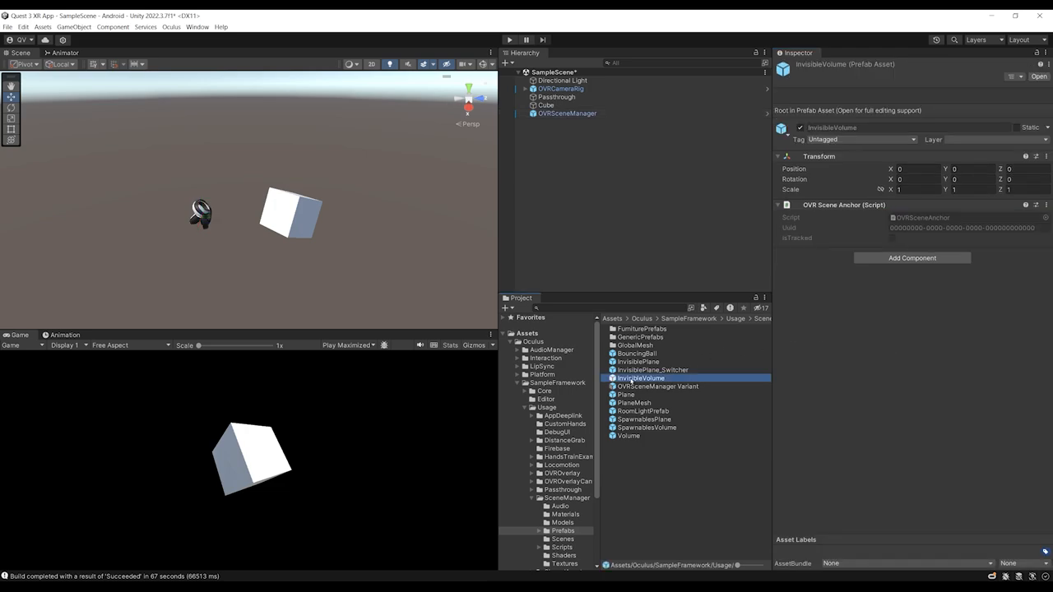
double_click(642, 377)
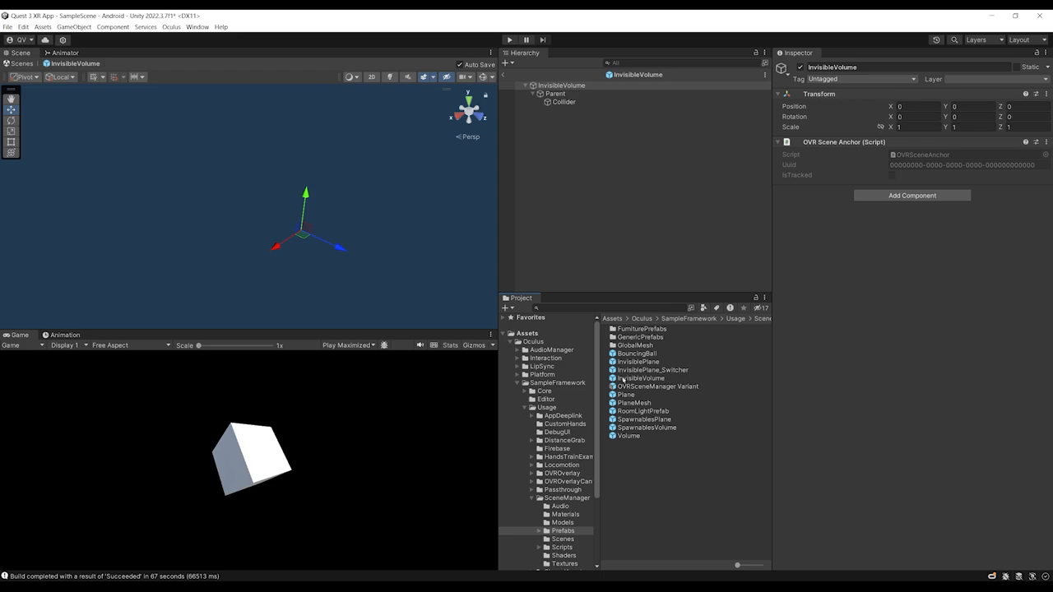
click(553, 86)
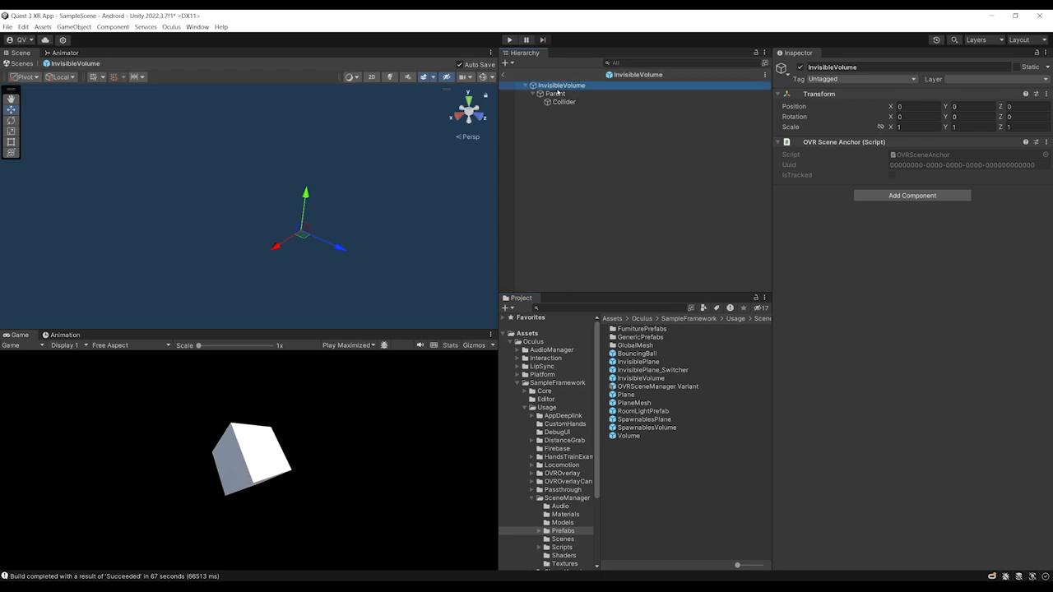
click(563, 102)
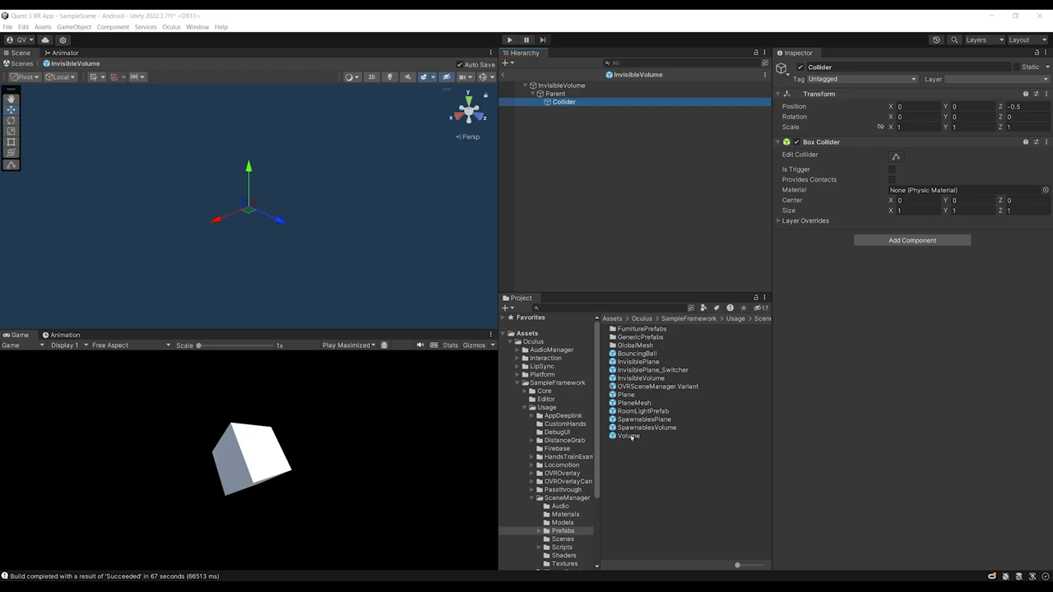
Step: Compare with the visible Volume prefab's structure
click(629, 436)
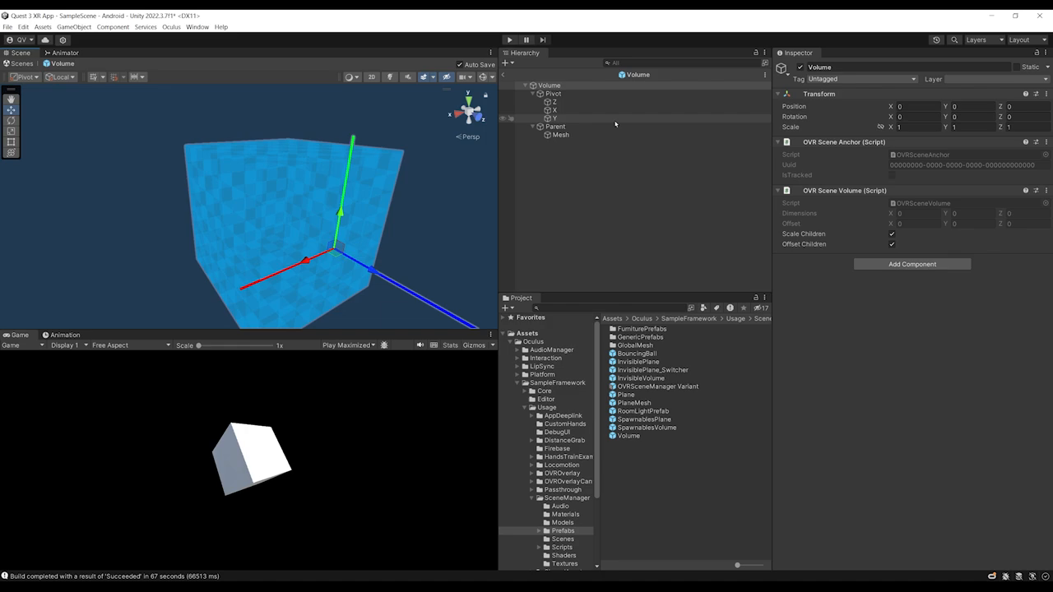
click(558, 135)
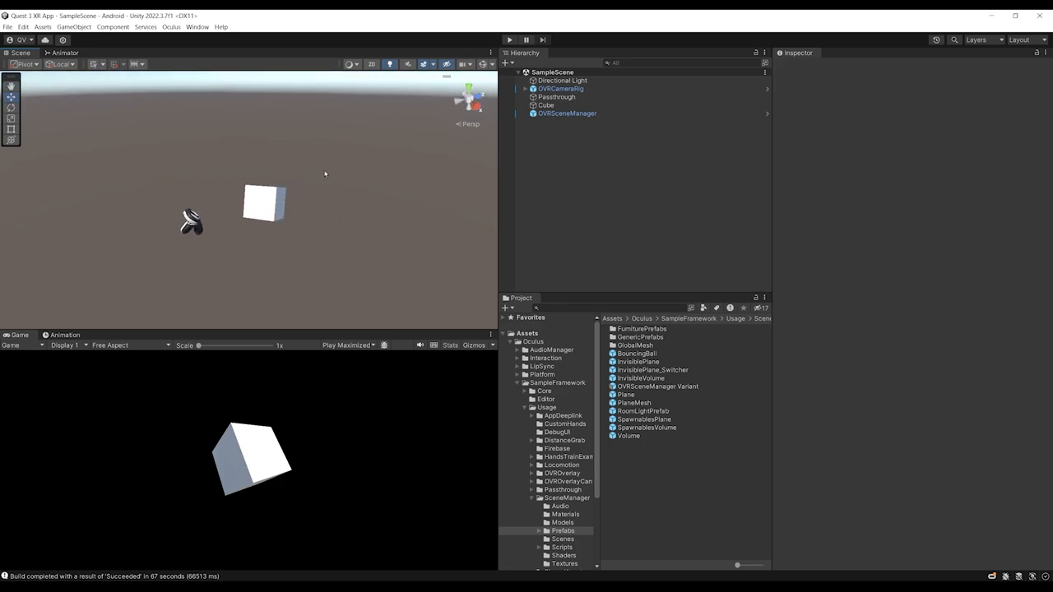
Step: Add a new SpawnBall script component to the RightHandAnchor under the tracking space
click(525, 89)
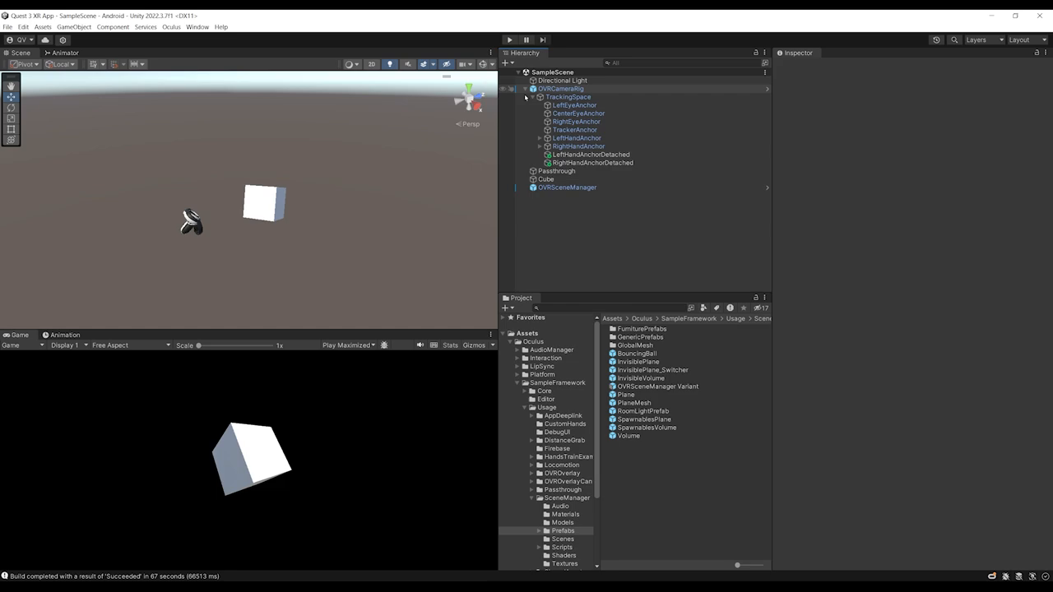
click(579, 144)
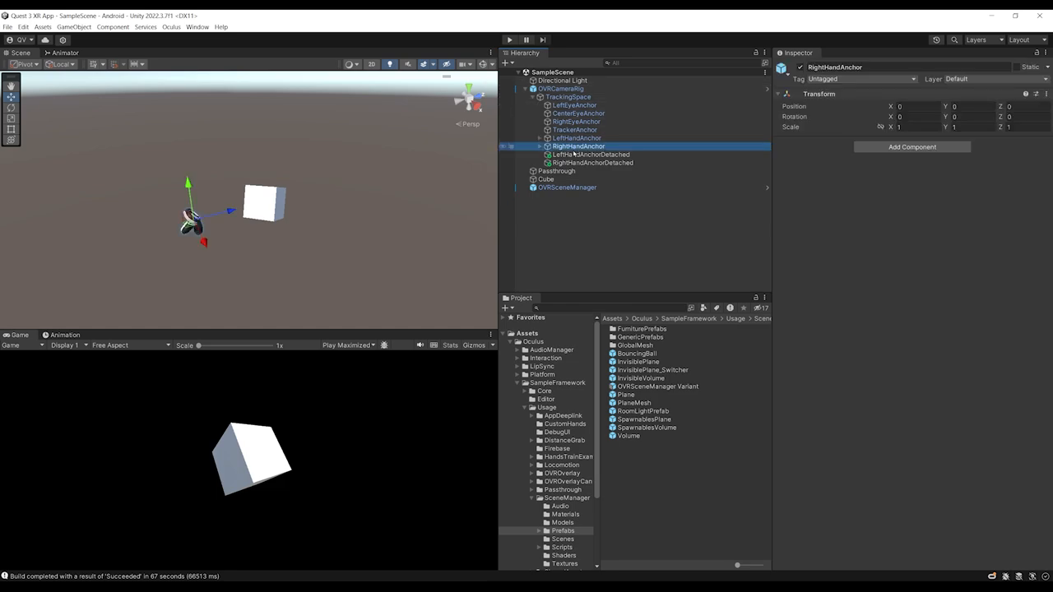
click(911, 146)
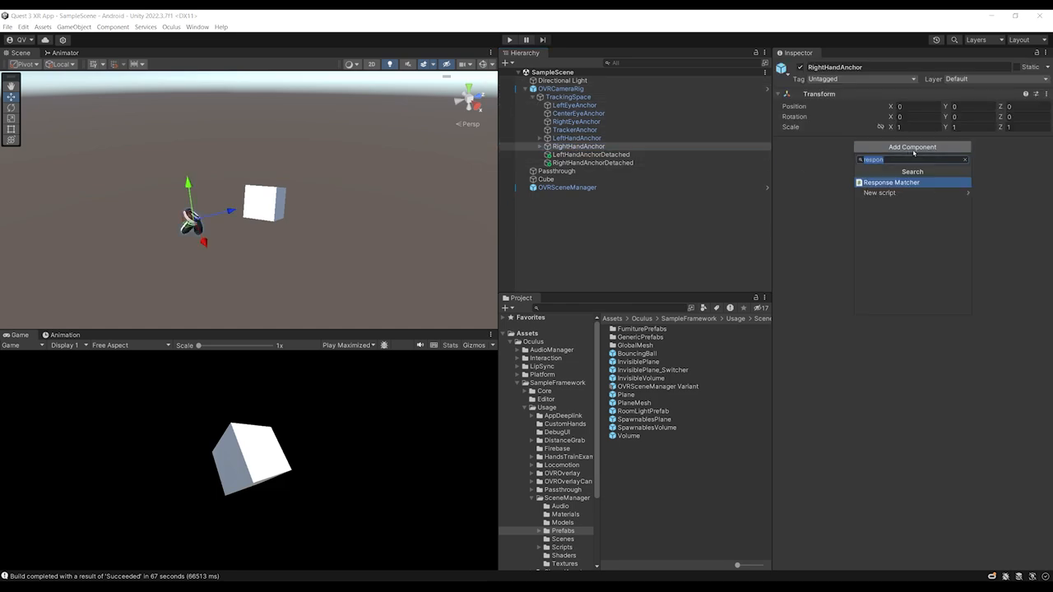
click(879, 193)
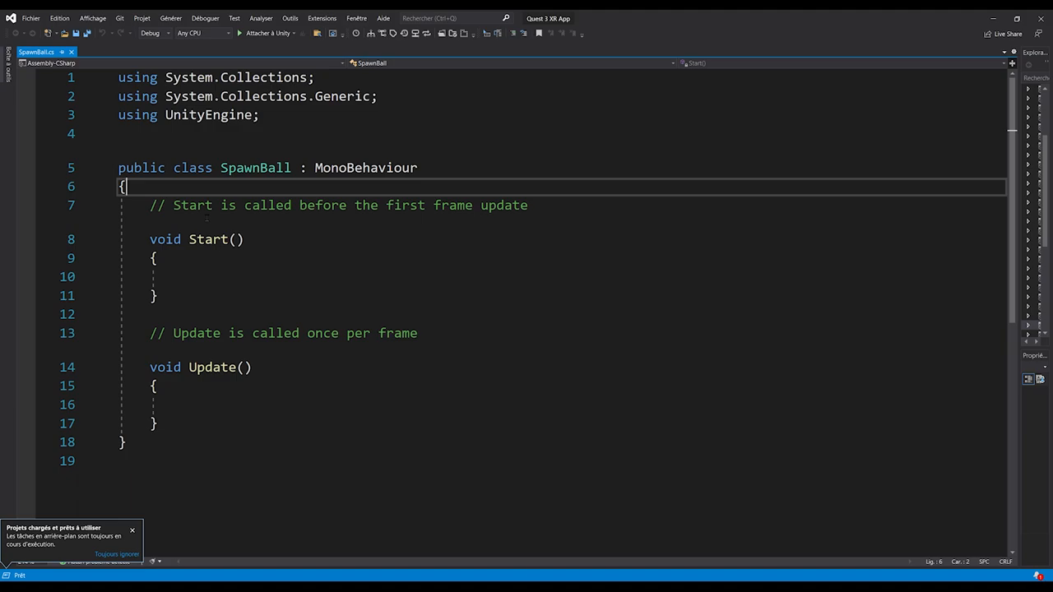
Step: Declare public prefab and spawnSpeed = 5 fields in SpawnBall
text(public GameObject pre)
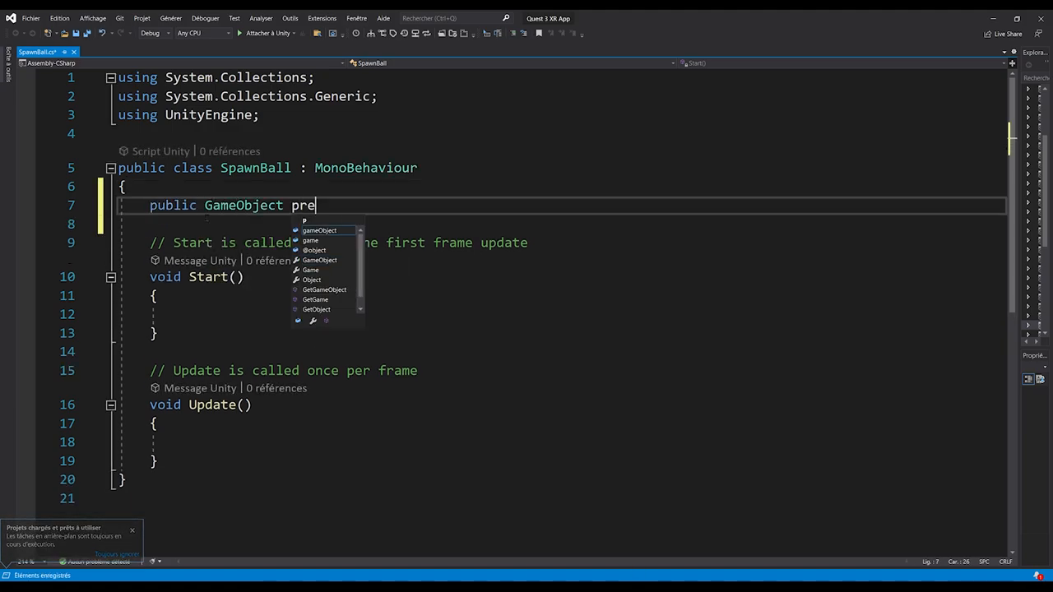
text(fab;)
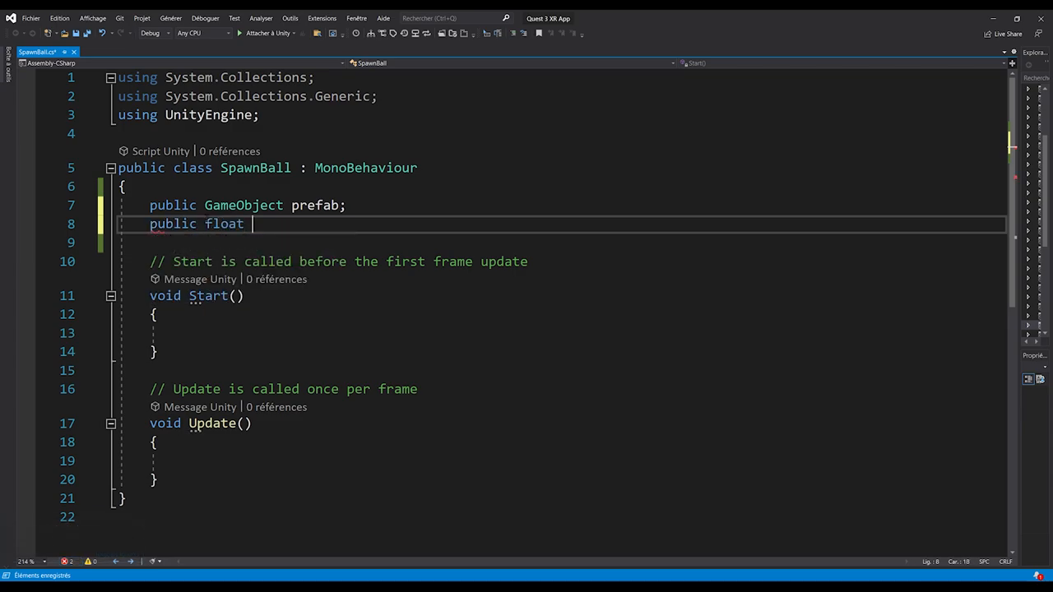
text(spawnSpeed =)
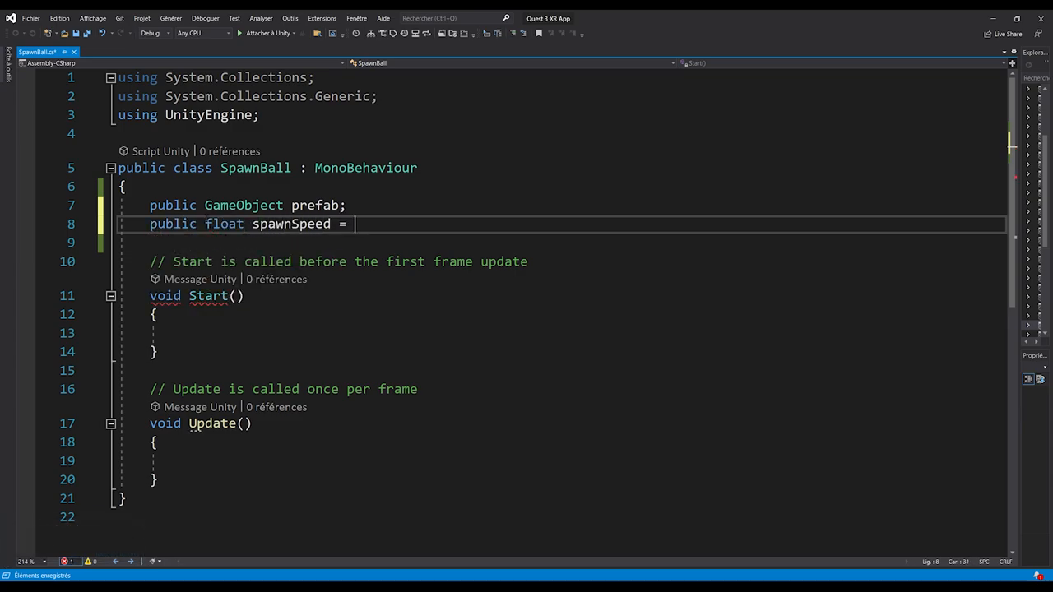
text(5;)
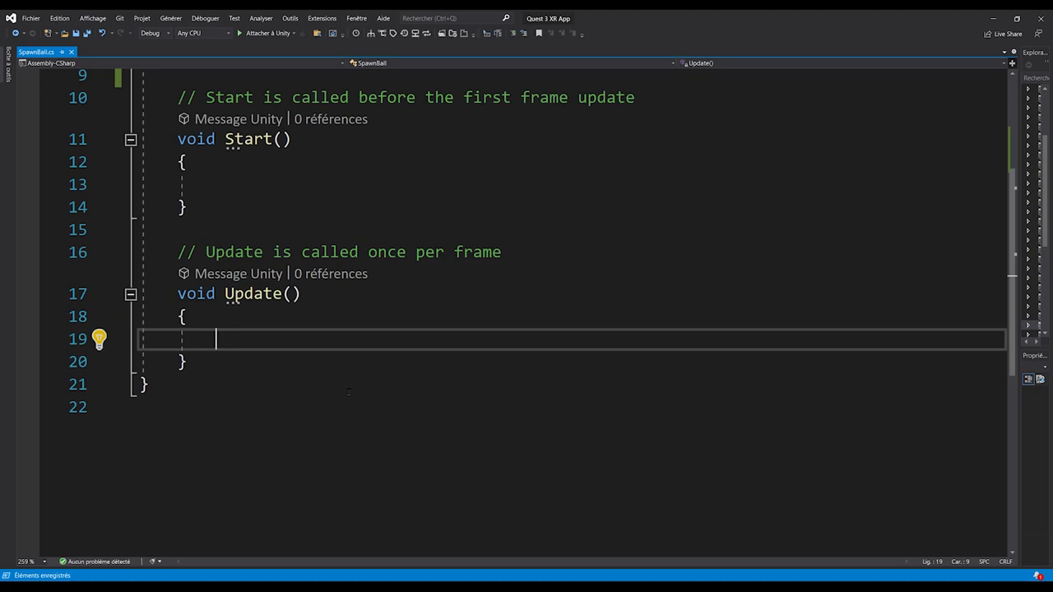
Step: In Update, check OVRInput.GetDown for Button.SecondaryIndexTrigger
text(if(OVRInput.GetDown(OVRInput.B)
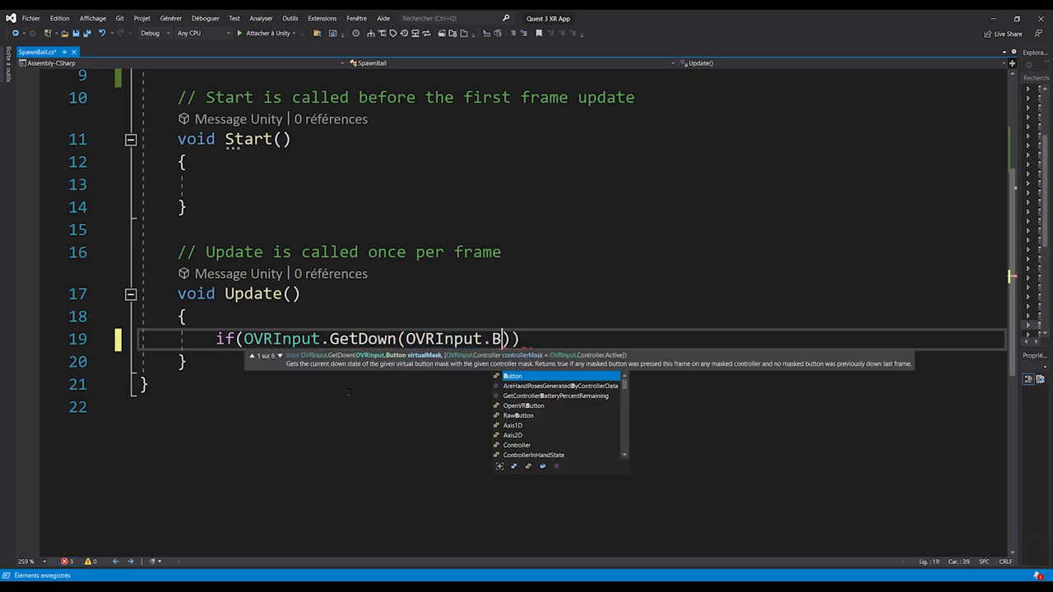
text(utton.SecondaryIndexTrigger)
text({)
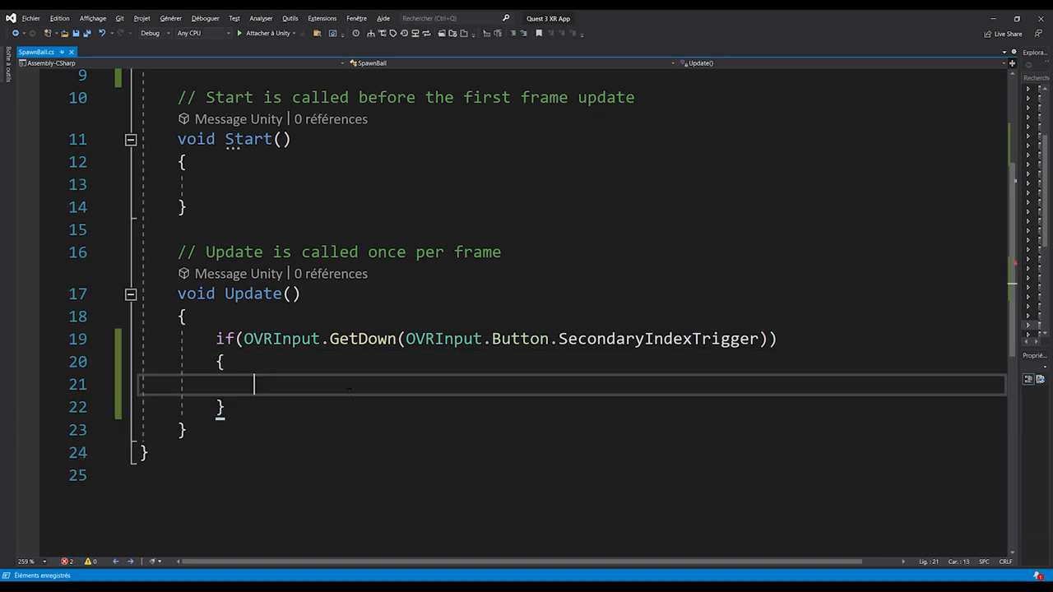
double_click(660, 339)
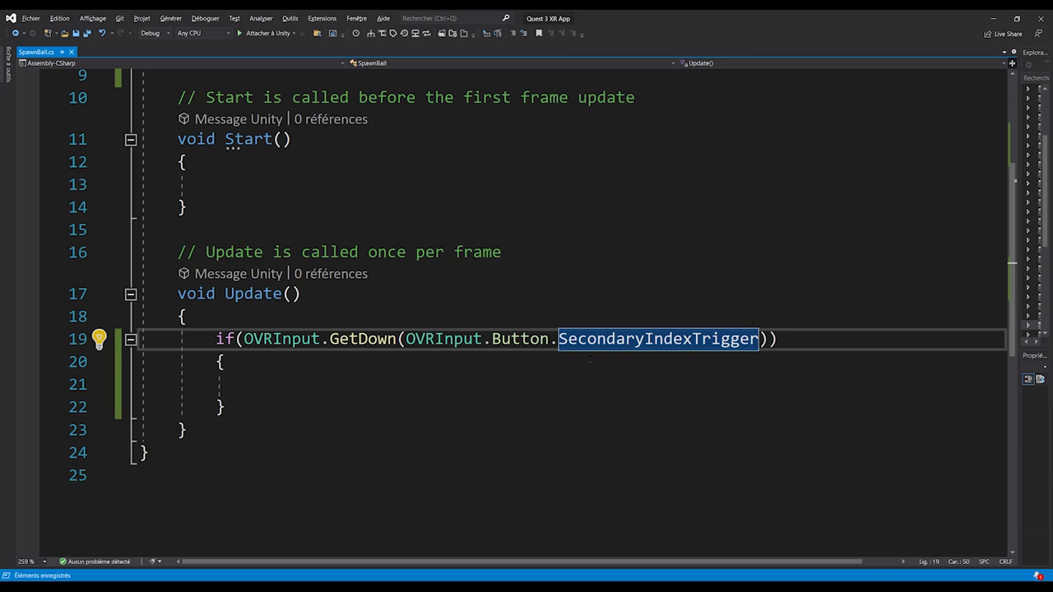
click(333, 385)
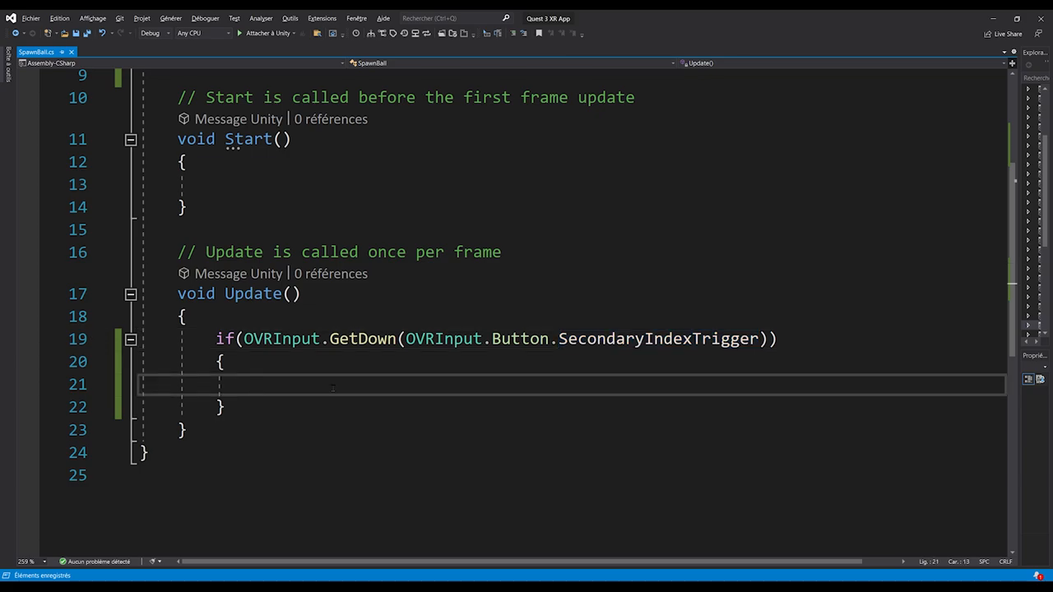
Step: Instantiate the prefab as spawnedBall at transform.position with Quaternion.identity
text(Ga)
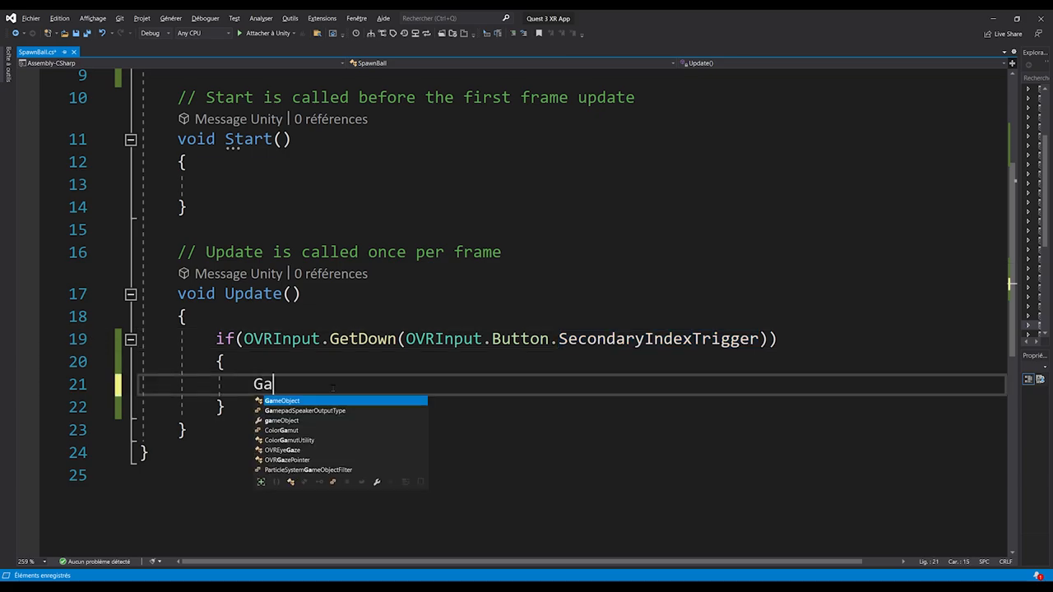
text(meObject spawnedBall)
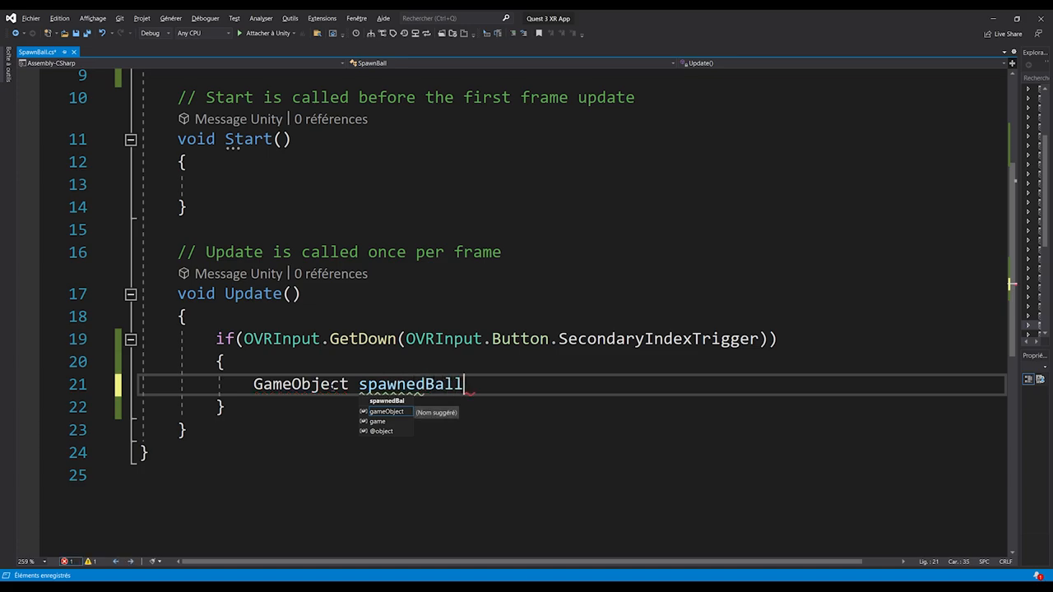
text(= Instantiate(p)
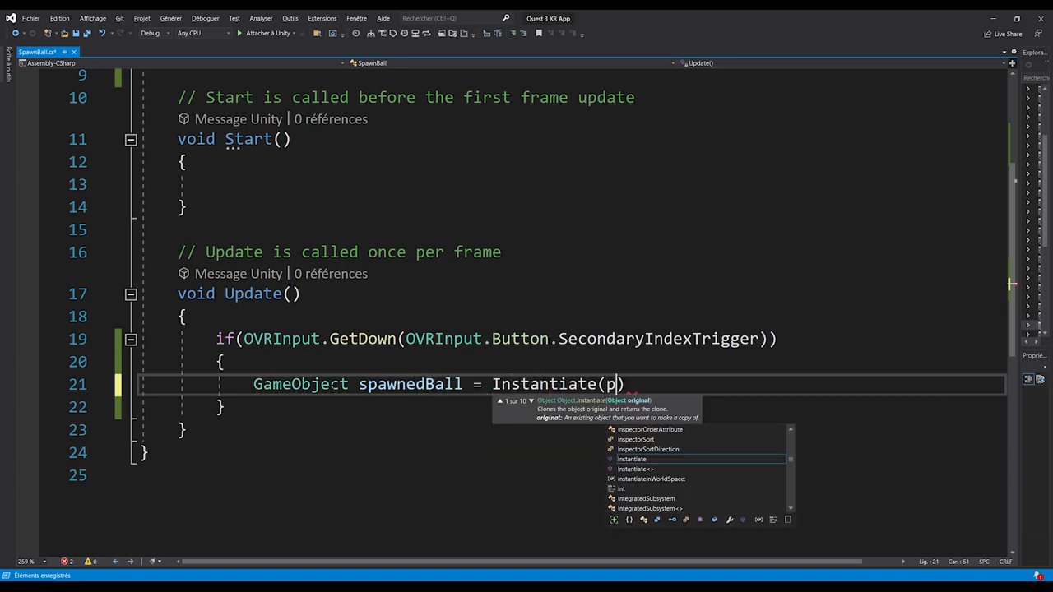
text(refab,)
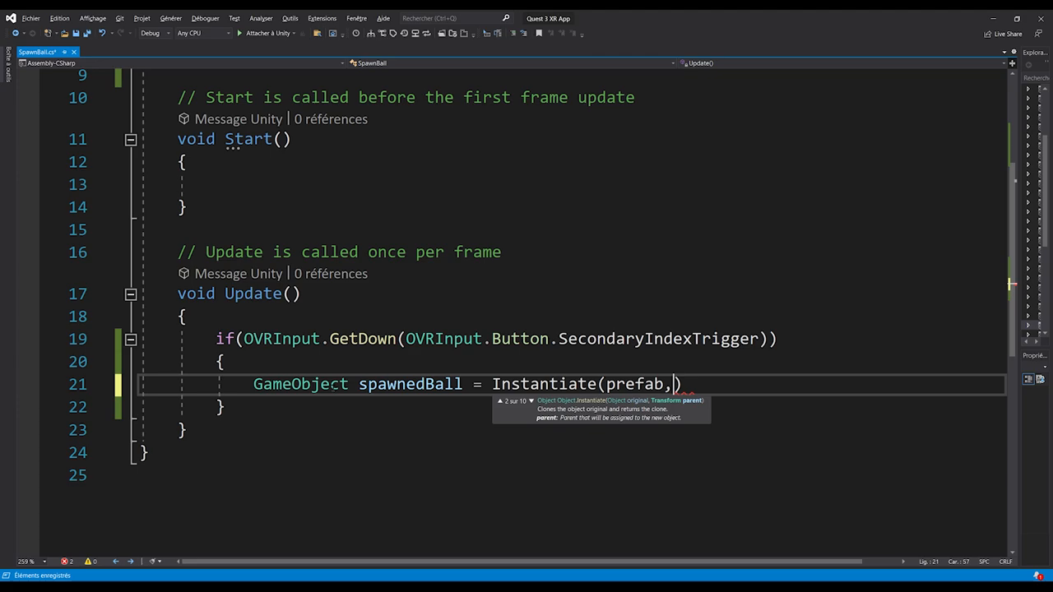
text(transform.position)
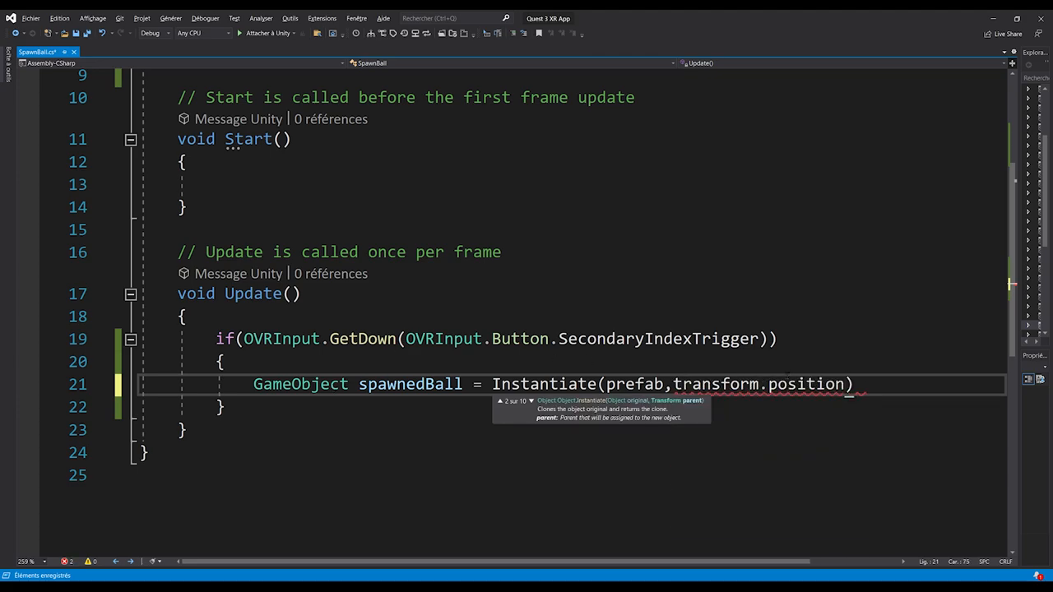
text(,)
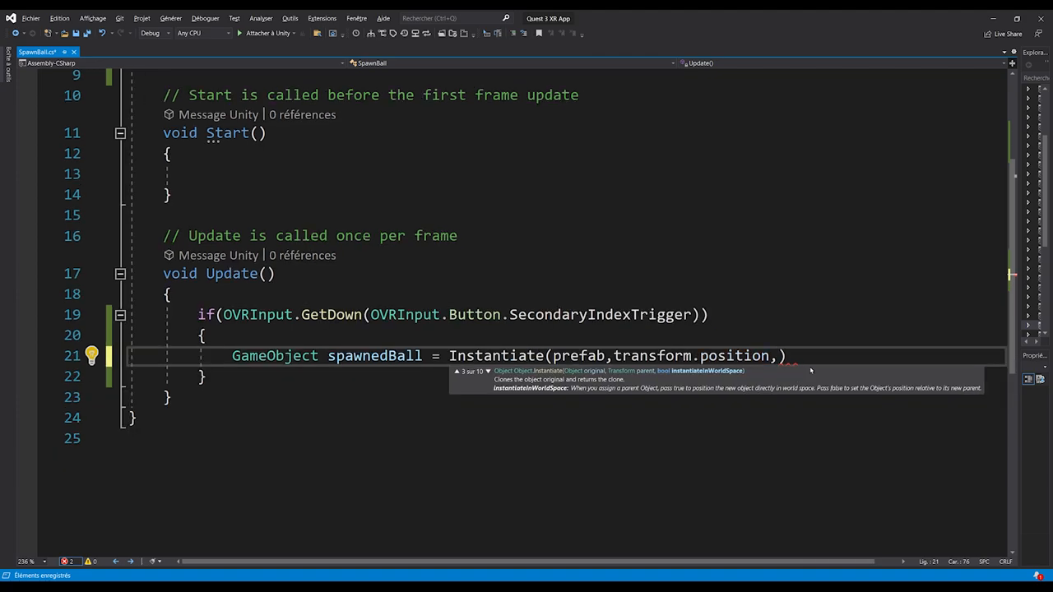
text(Quaternion)
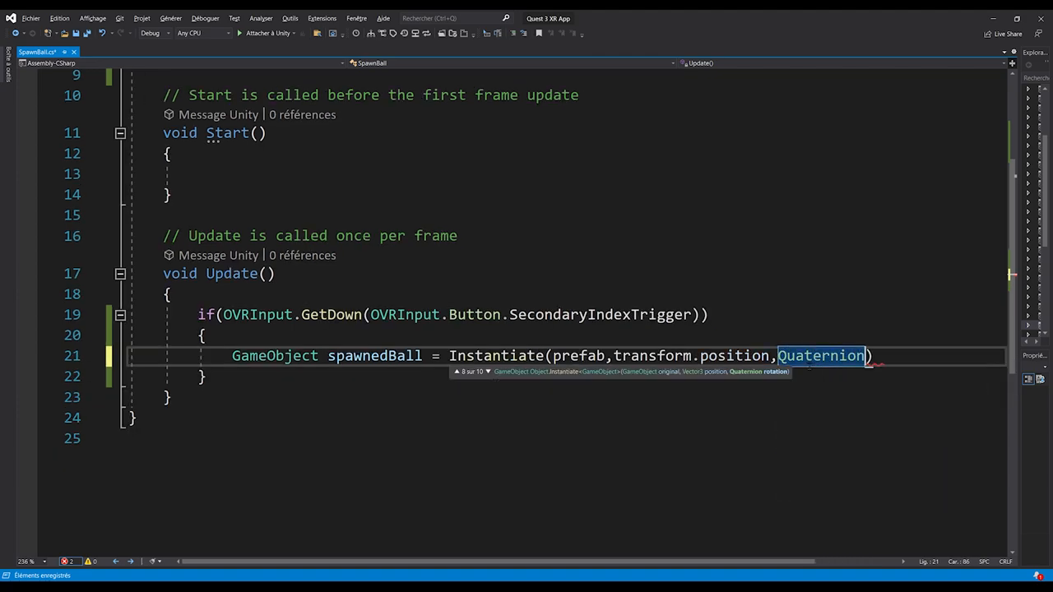
text(.identity);)
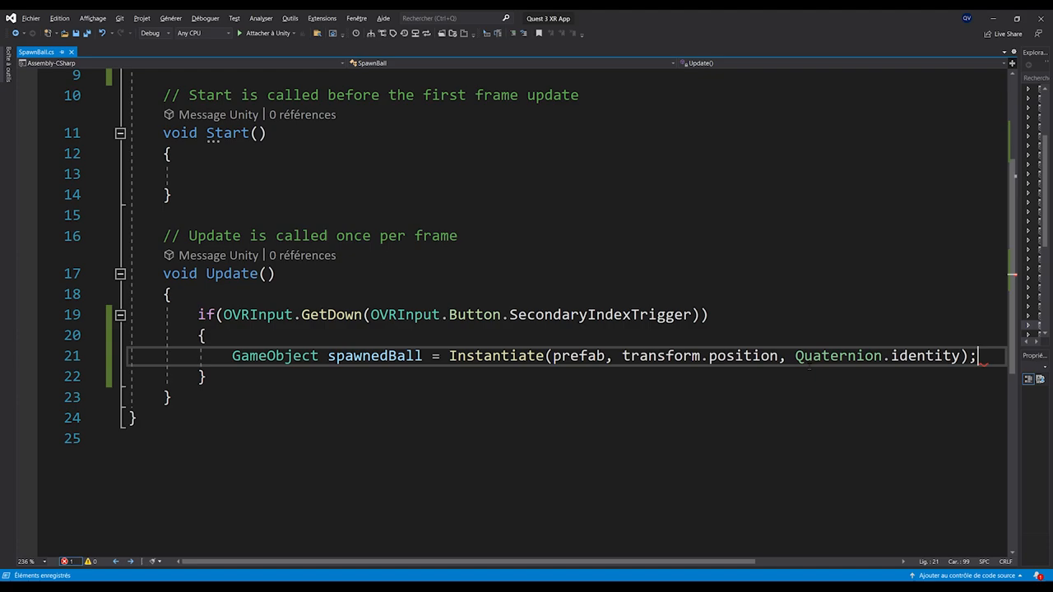
key(Enter)
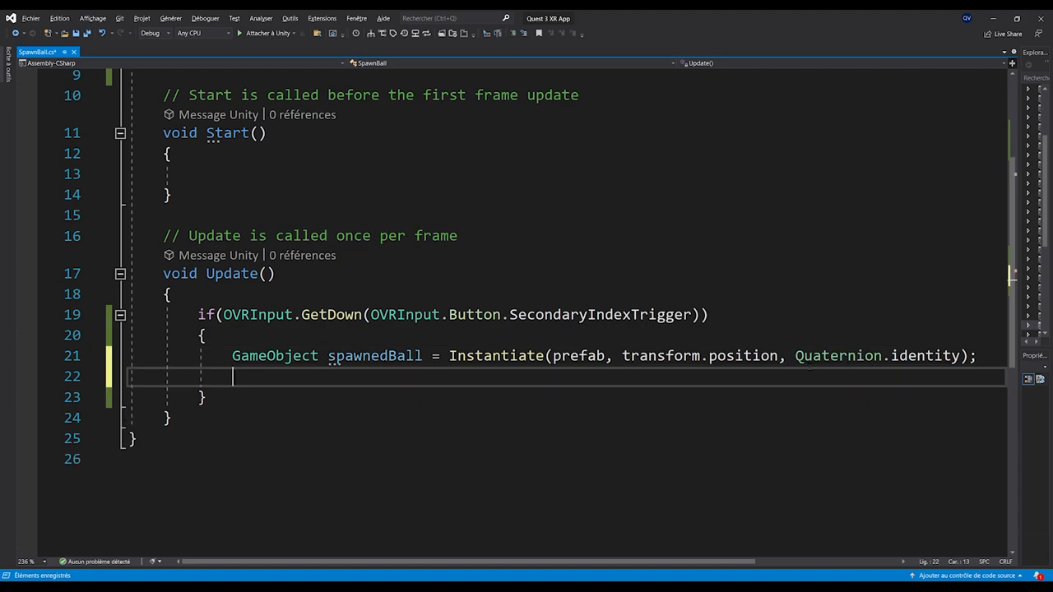
Step: Get the spawned ball's Rigidbody and set its velocity to transform.forward * spawnSpeed
text(Rigidbody)
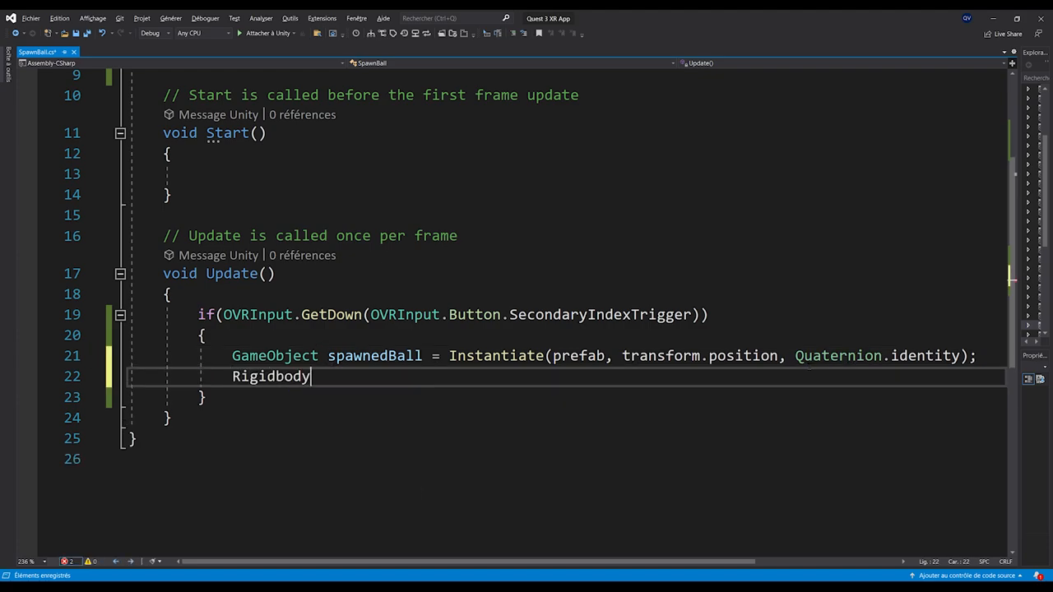
text(spawnedBall)
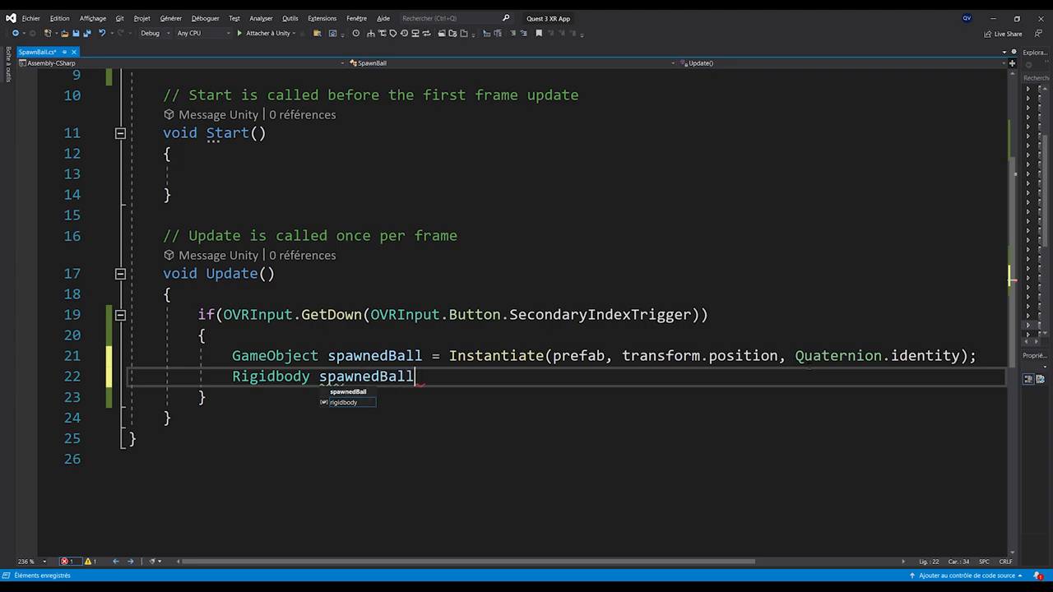
text(RB = spawnedBall.GetComponent<Rigidbody>();)
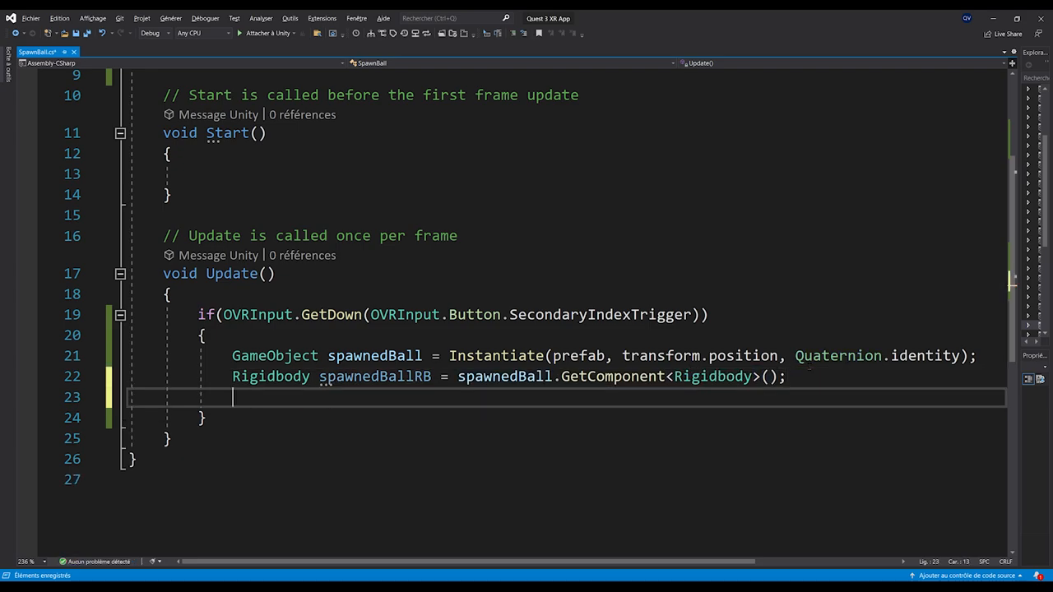
mouse_move(464, 451)
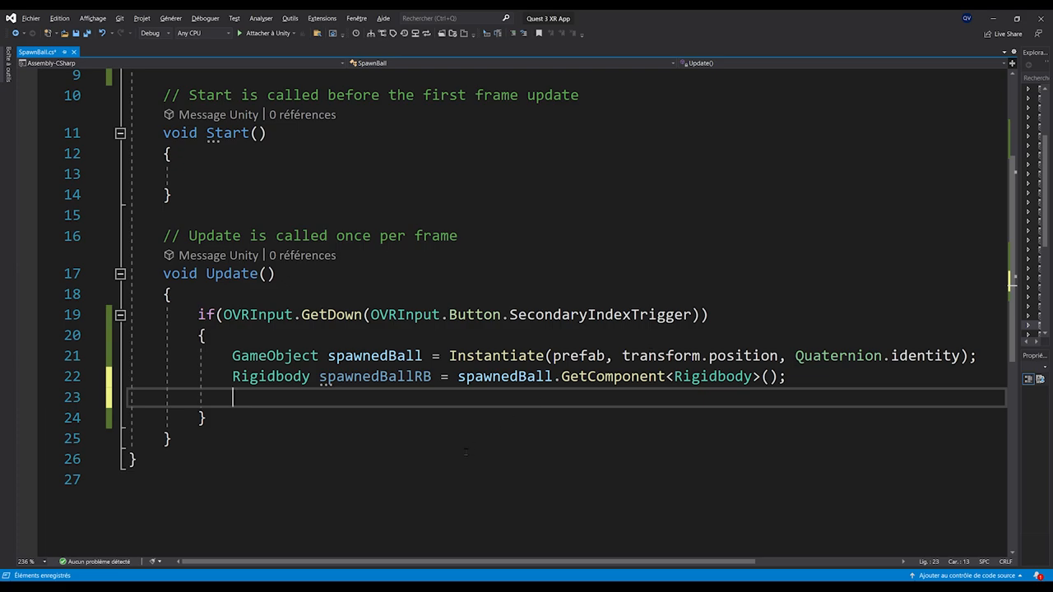
text(spawnedBallRB)
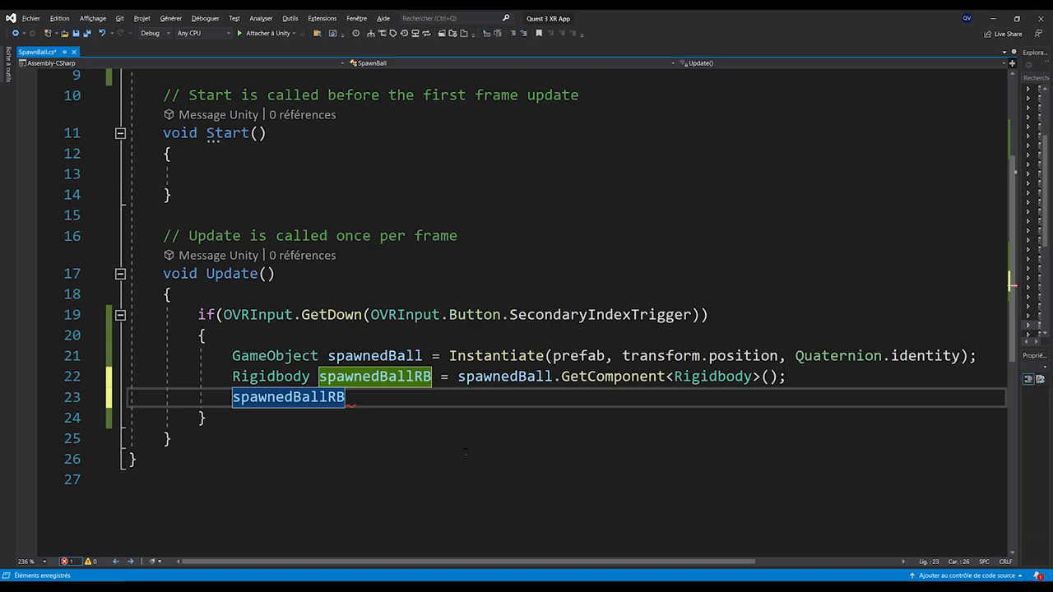
text(.velocity =)
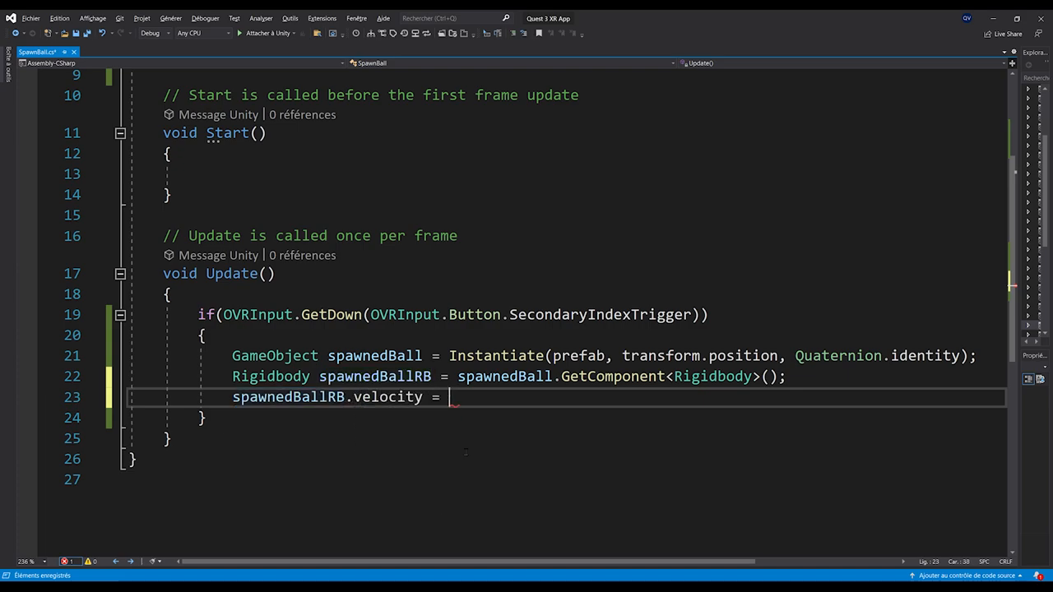
text(transform.forward * spawnSpeed;)
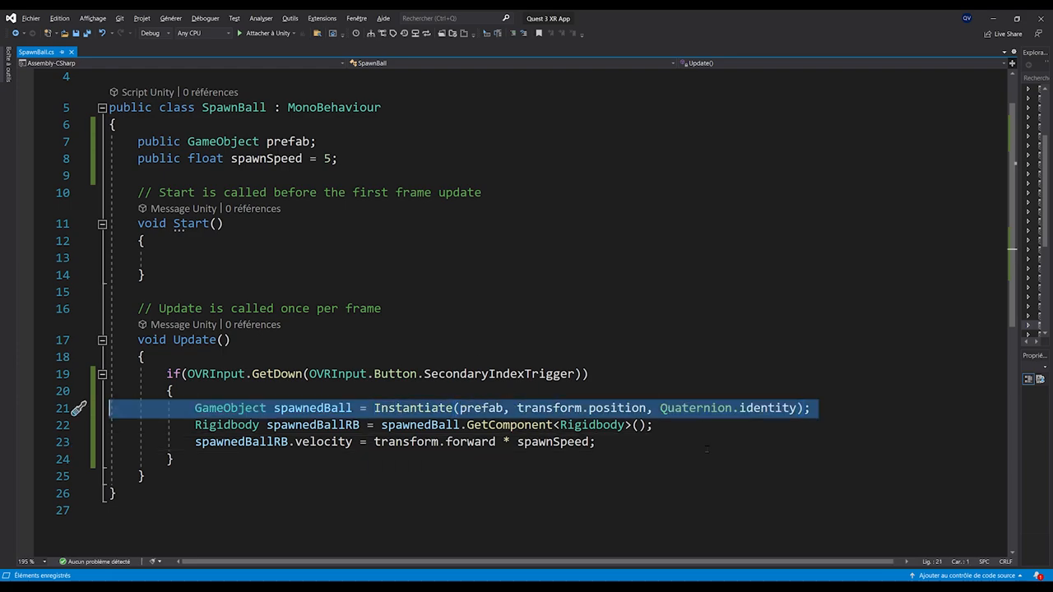
mouse_move(420, 441)
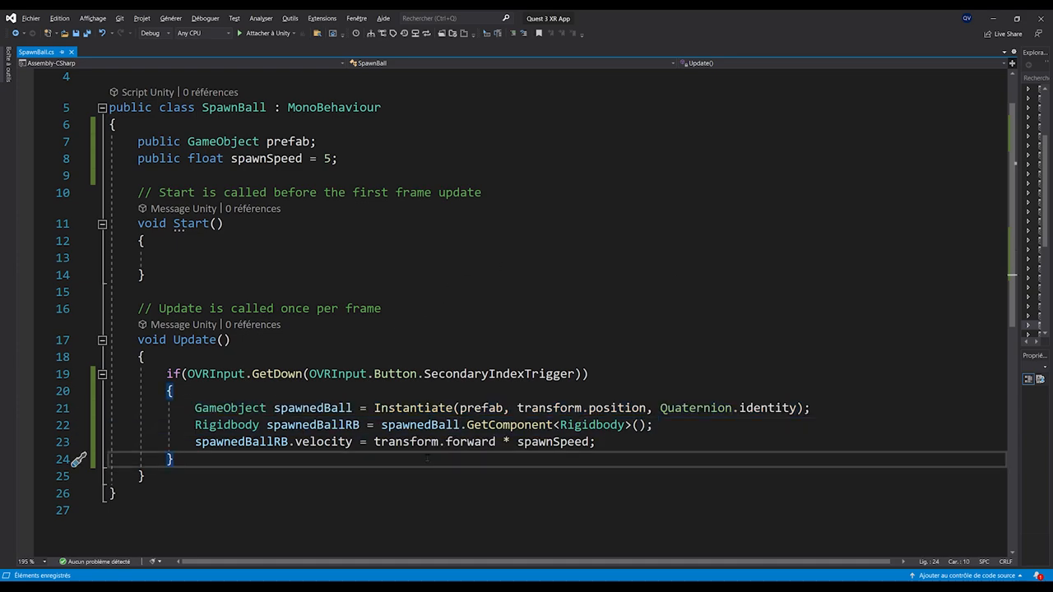
mouse_move(415, 441)
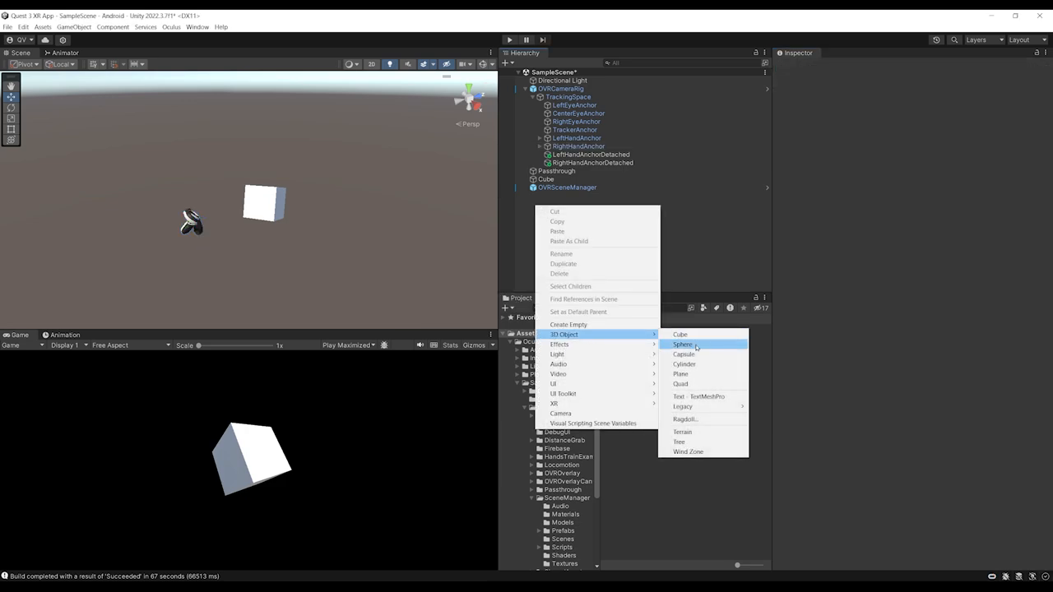
Step: Create a Bounce Sphere scaled to 0.1 and add a Rigidbody component to it
click(681, 344)
text(Rigi)
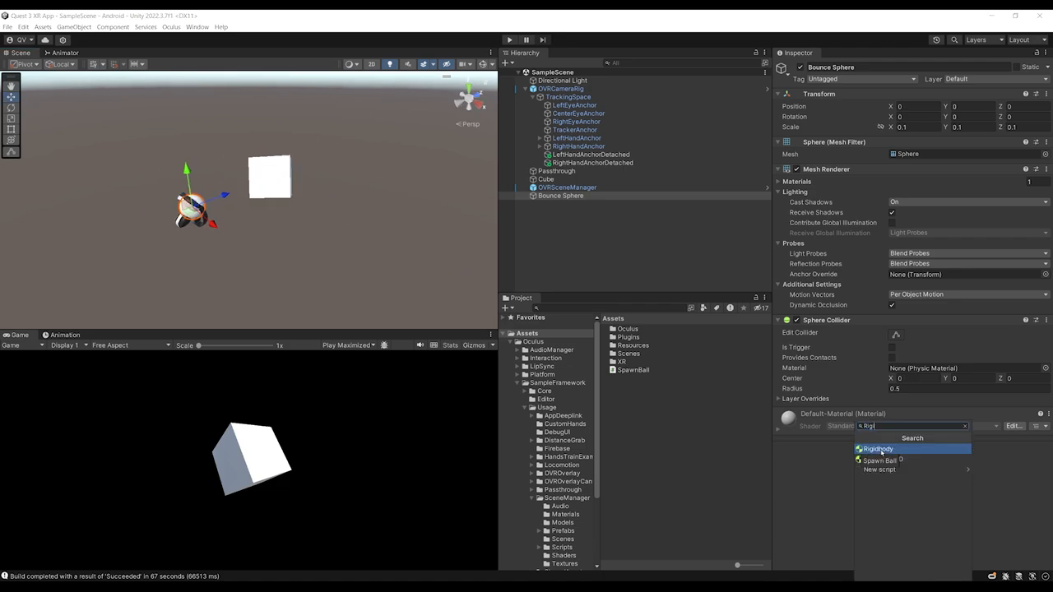
click(876, 447)
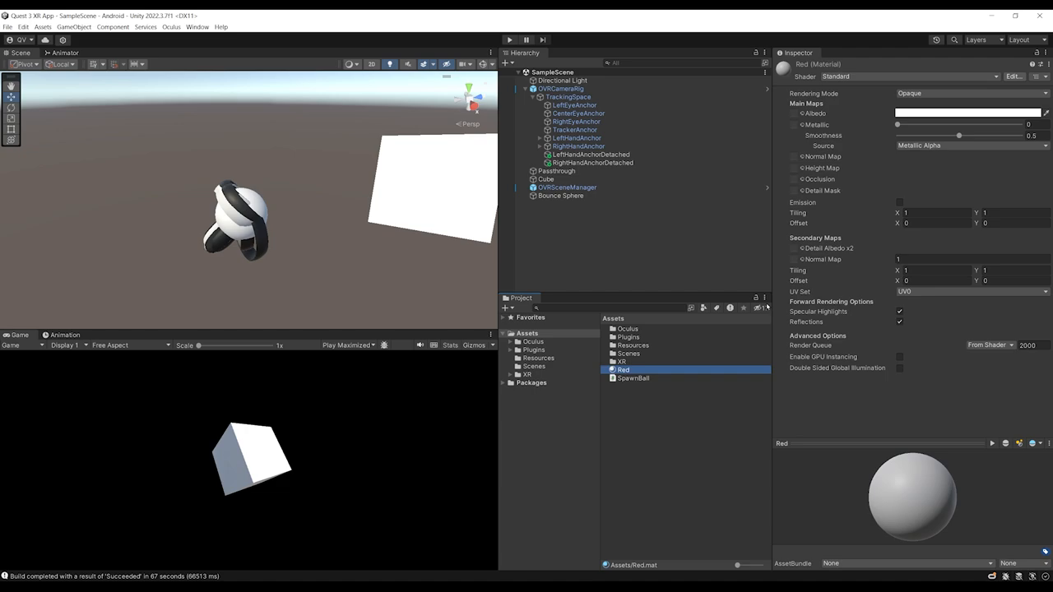
Step: Set the Red material's albedo to RGB 255, 0, 0
click(969, 112)
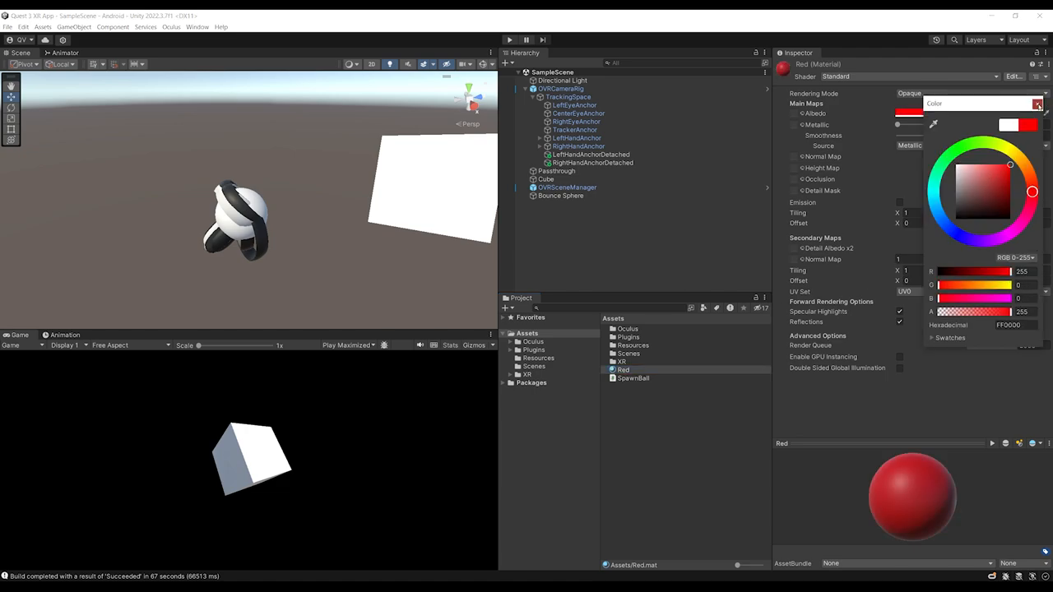
click(561, 196)
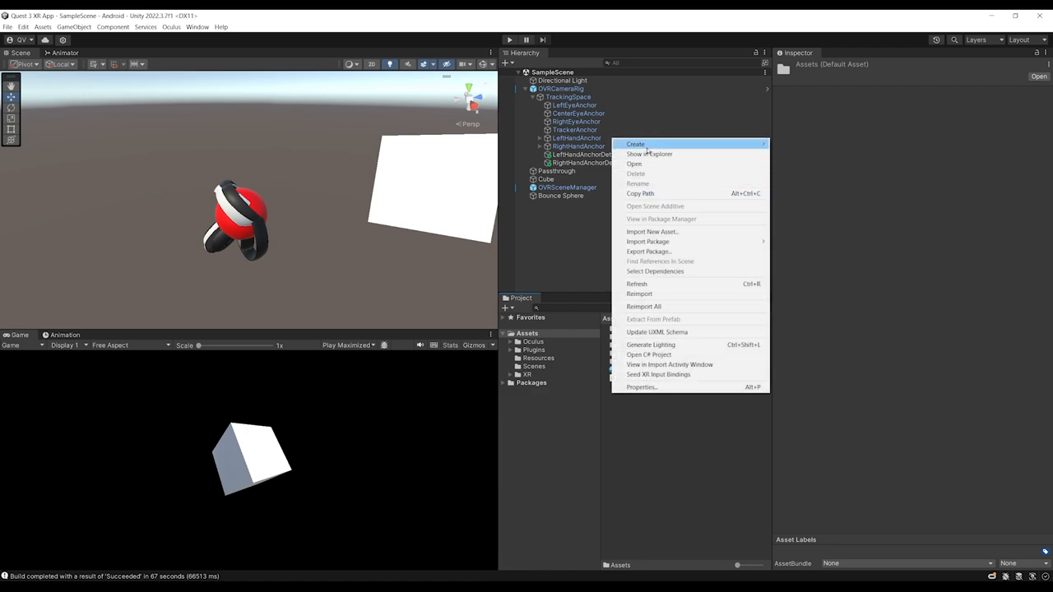
mouse_move(635, 145)
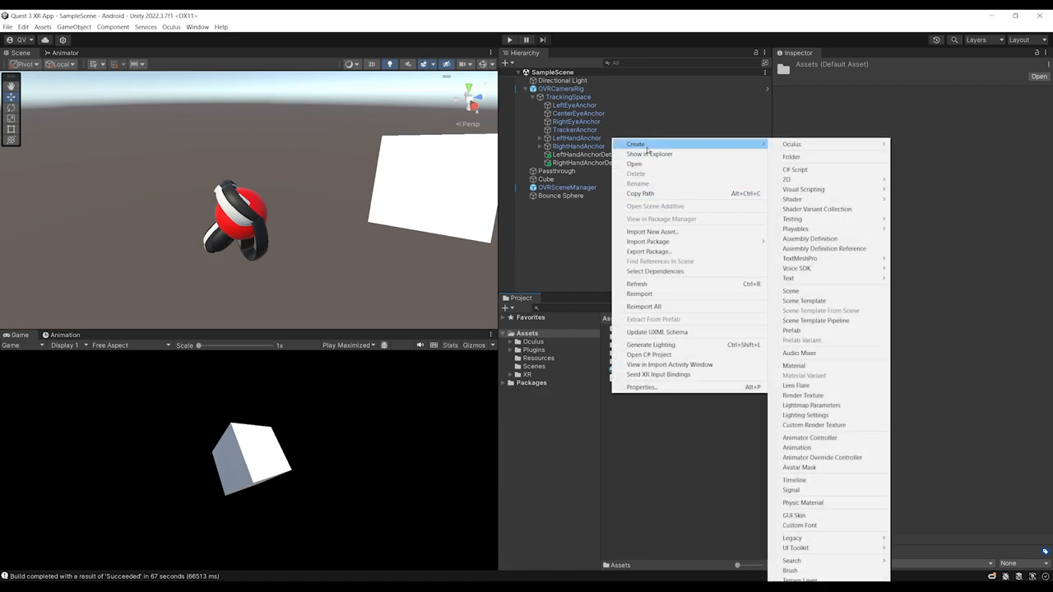
mouse_move(810, 504)
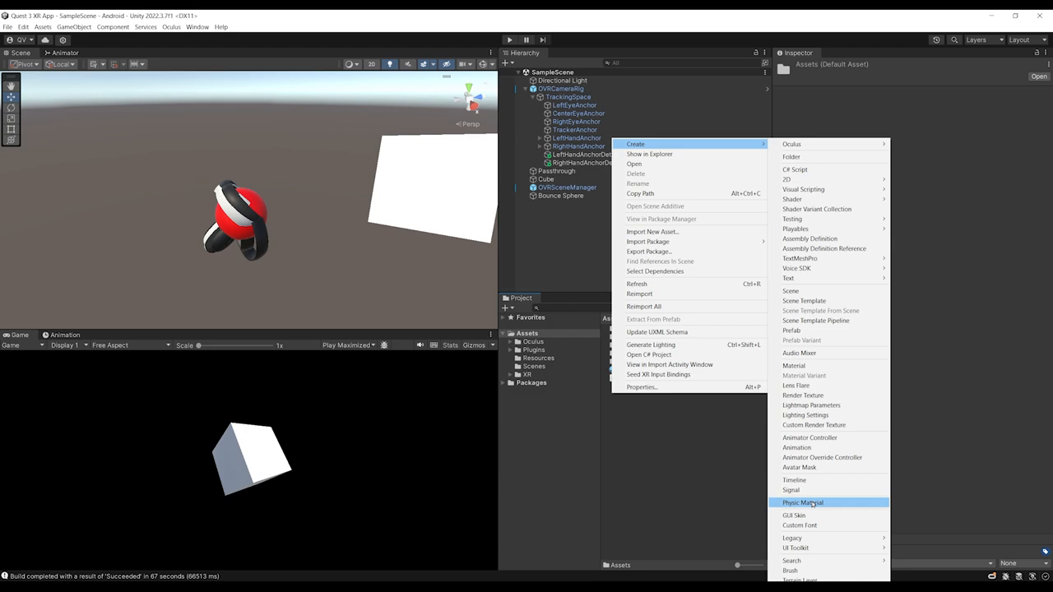
Step: Create a Bounce physic material with bounciness, put it on the Sphere Collider, and set Rigidbody collision to Continuous
click(800, 503)
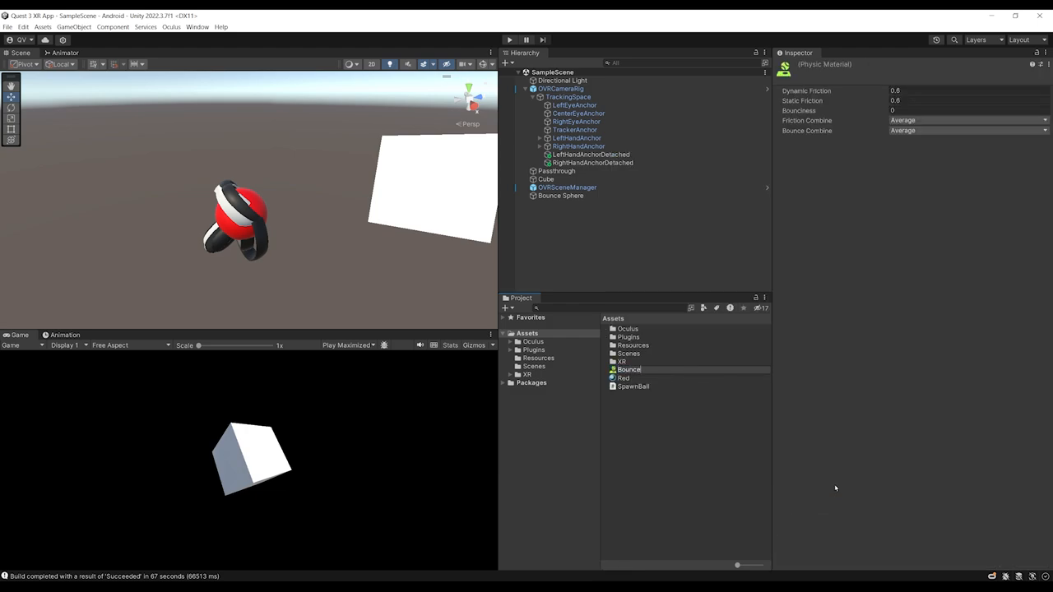
click(629, 368)
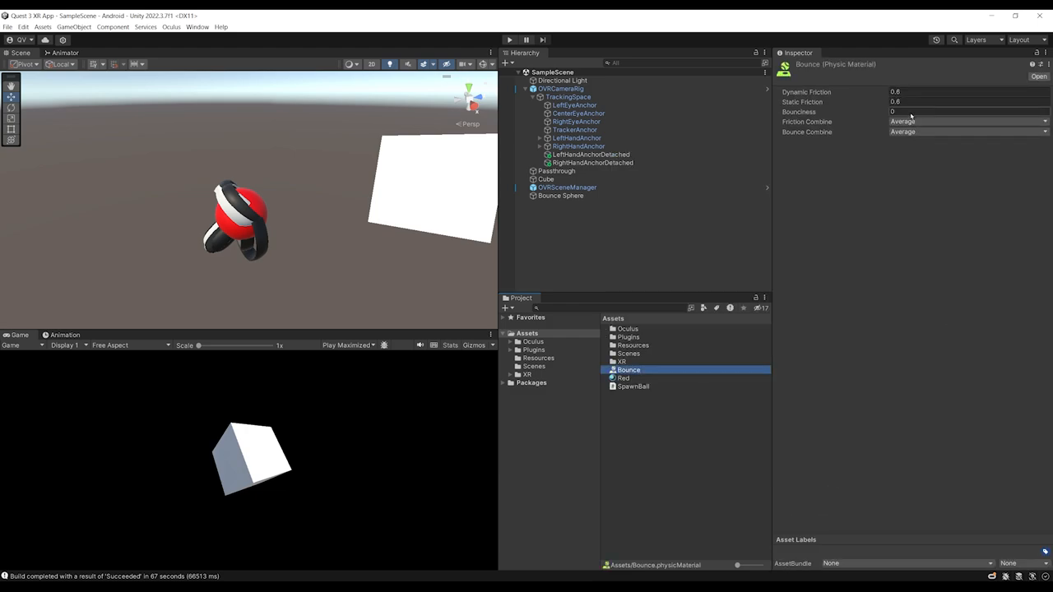
click(562, 196)
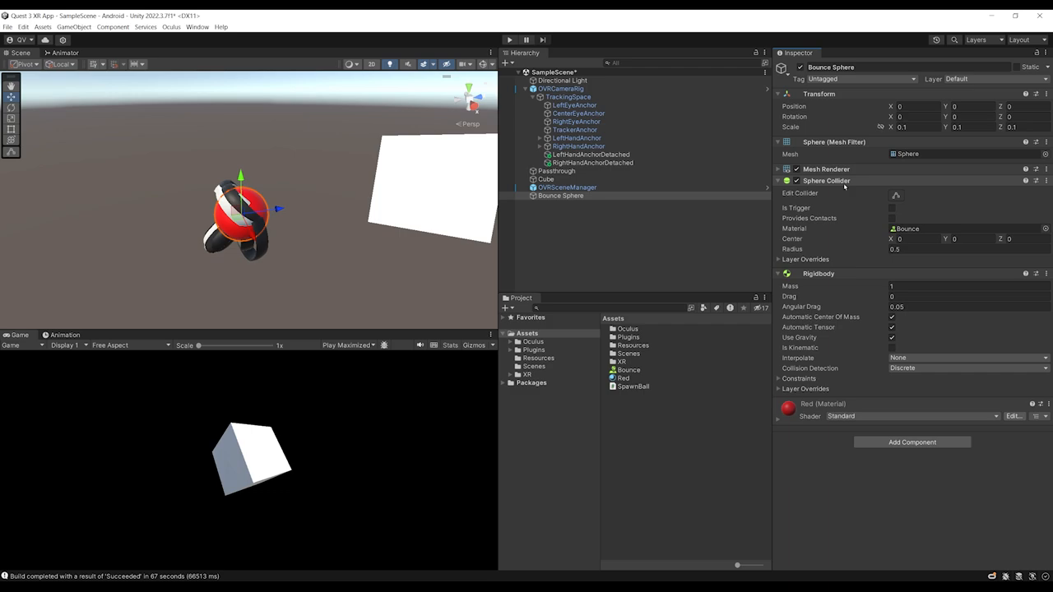
mouse_move(293, 208)
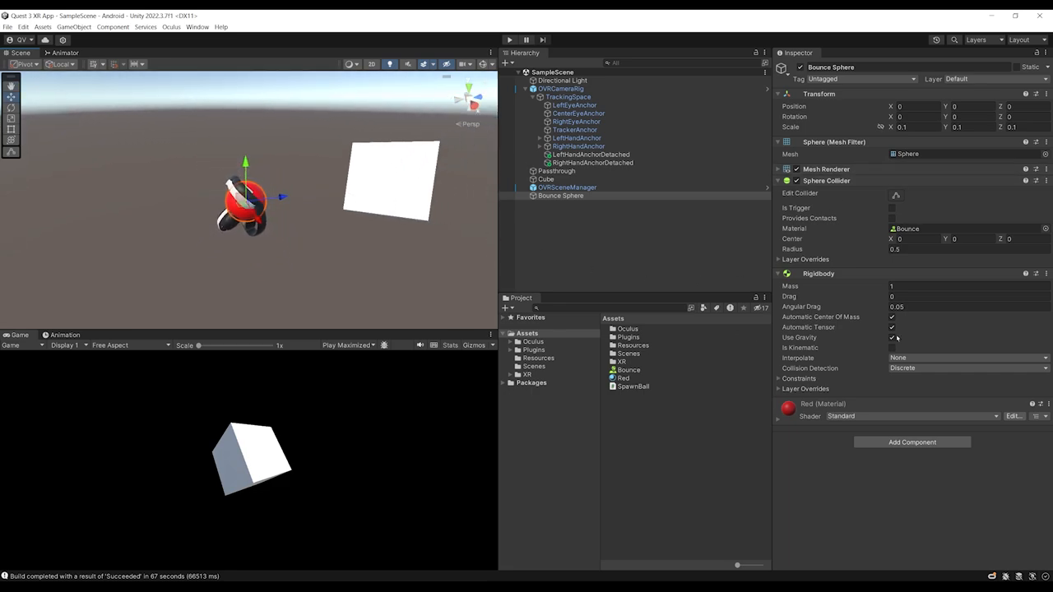
mouse_move(901, 369)
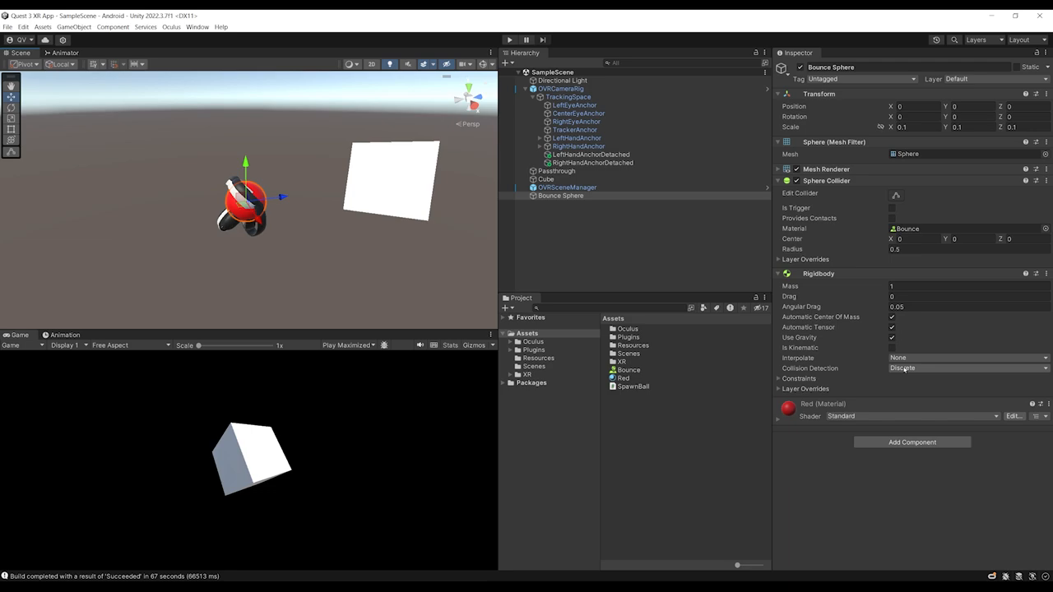
click(968, 369)
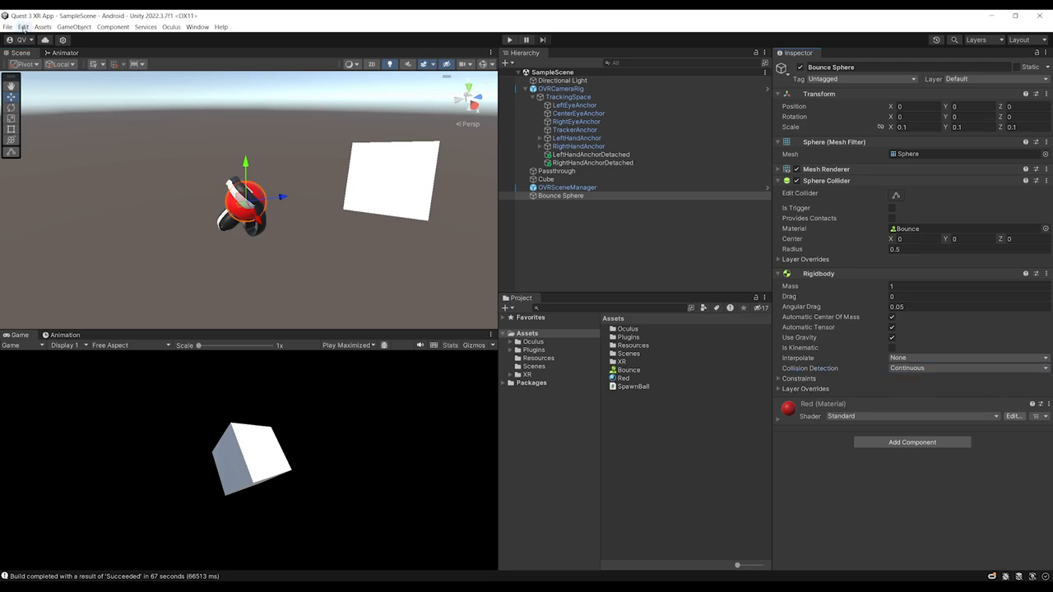
Step: Set Fixed Timestep to 0.0083 in Project Settings > Time
click(29, 26)
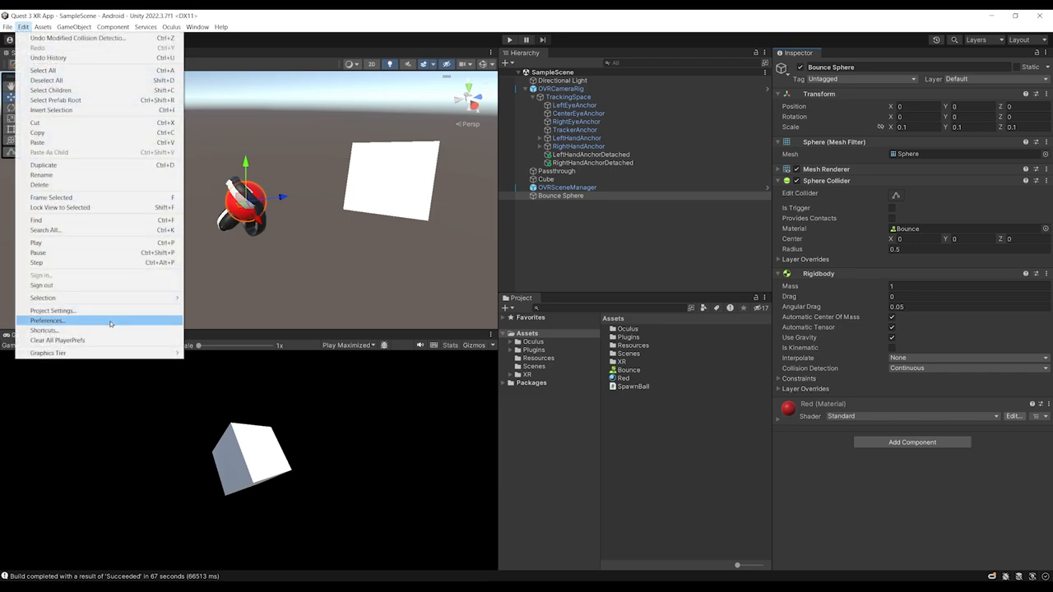
click(52, 310)
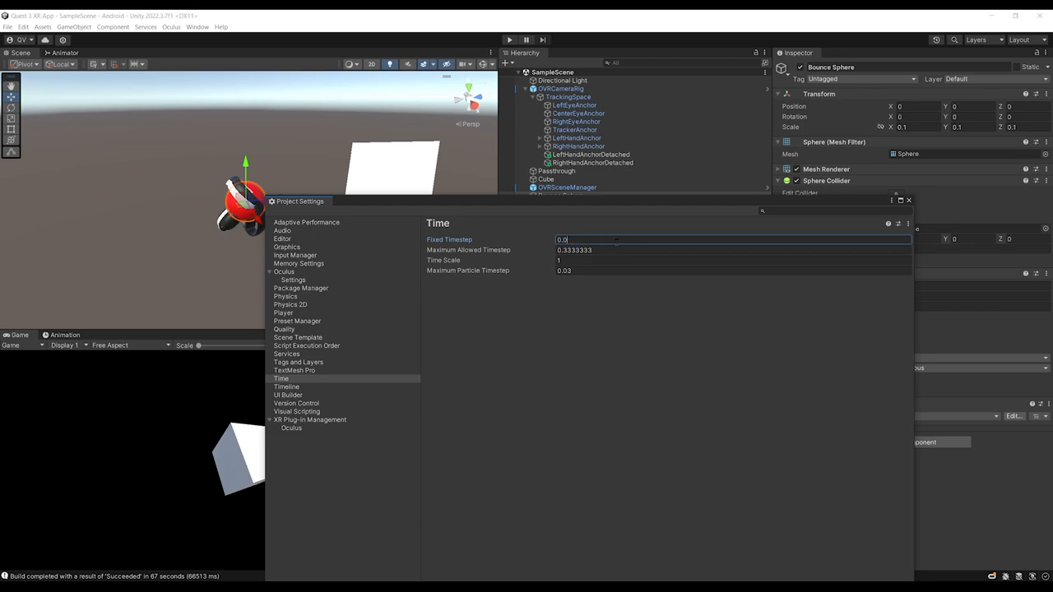
text(0.0083)
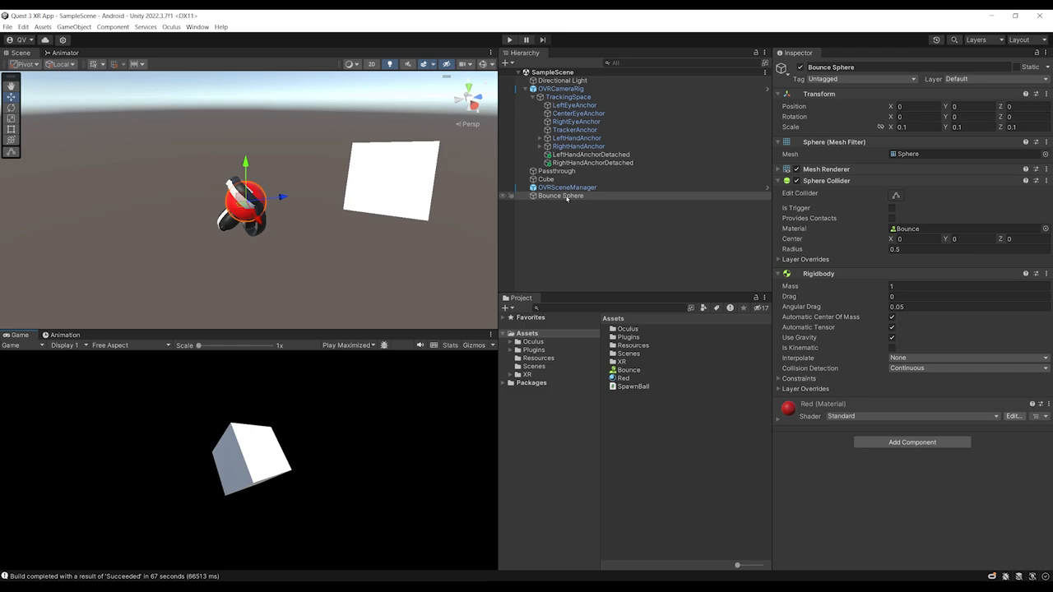
Step: Save the Bounce Sphere from the Hierarchy as a prefab asset in Assets
click(574, 145)
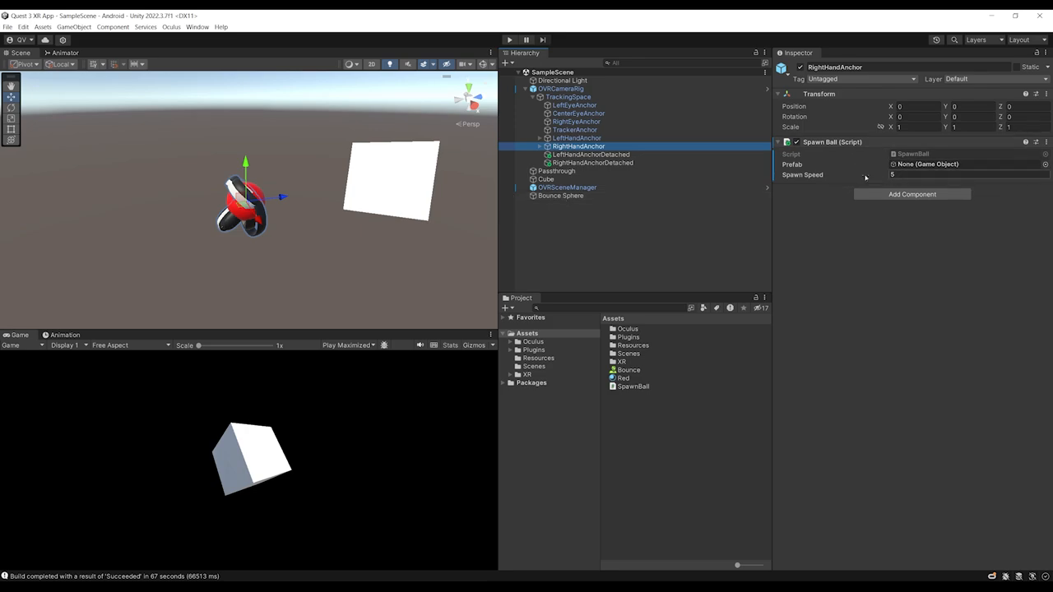
click(559, 196)
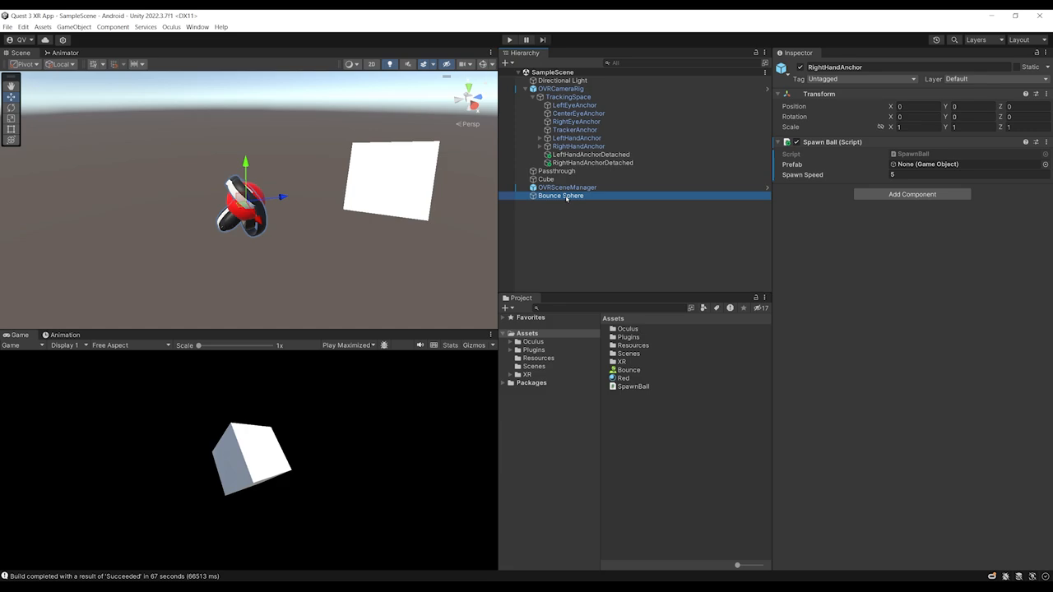
click(640, 376)
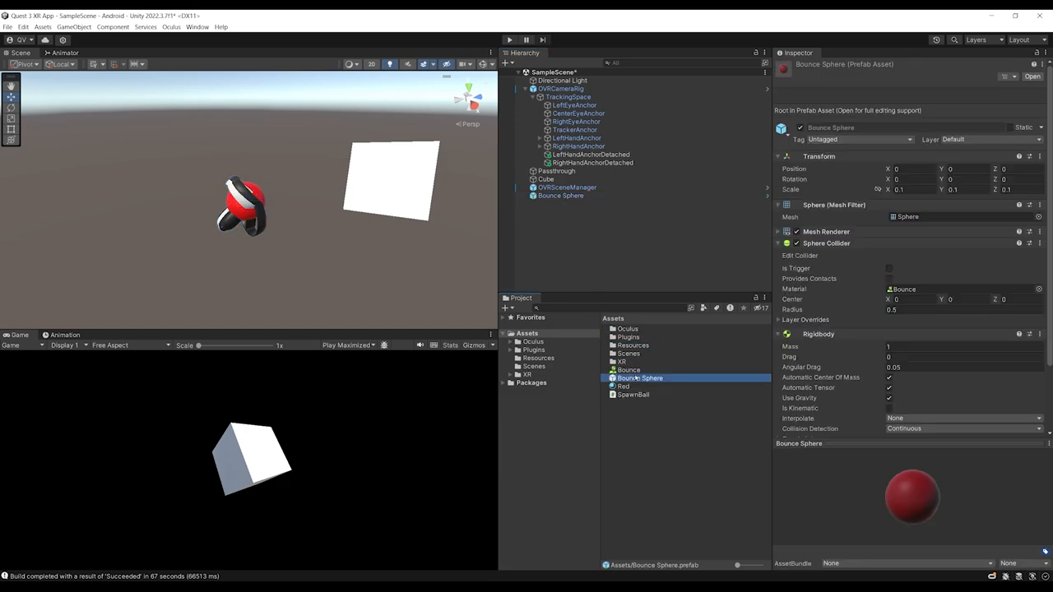
mouse_move(580, 389)
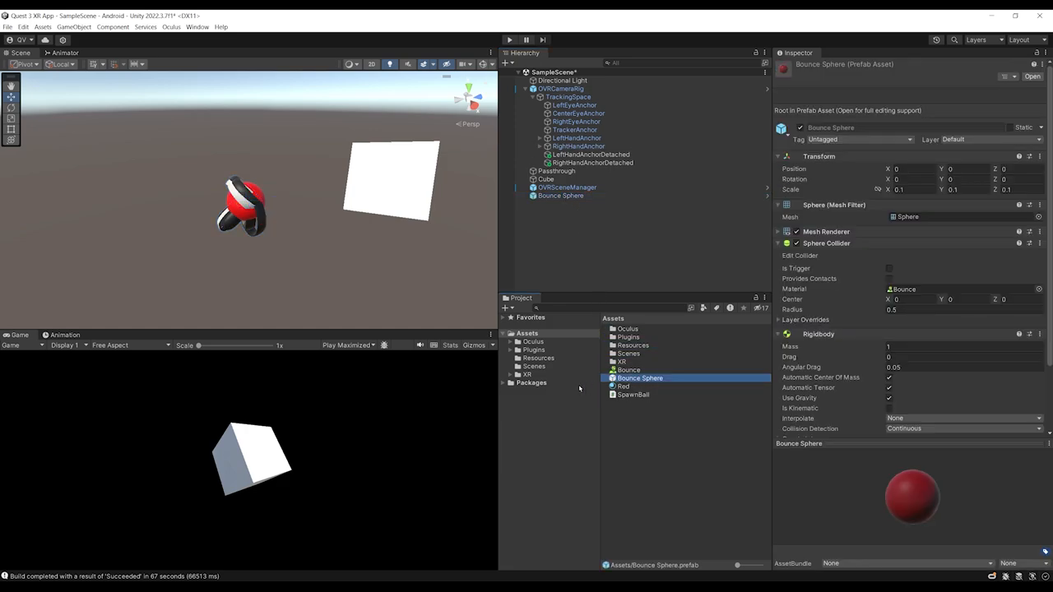
Step: Delete Bounce Sphere from the scene and assign the prefab to RightHandAnchor's Spawn Ball Prefab
click(559, 196)
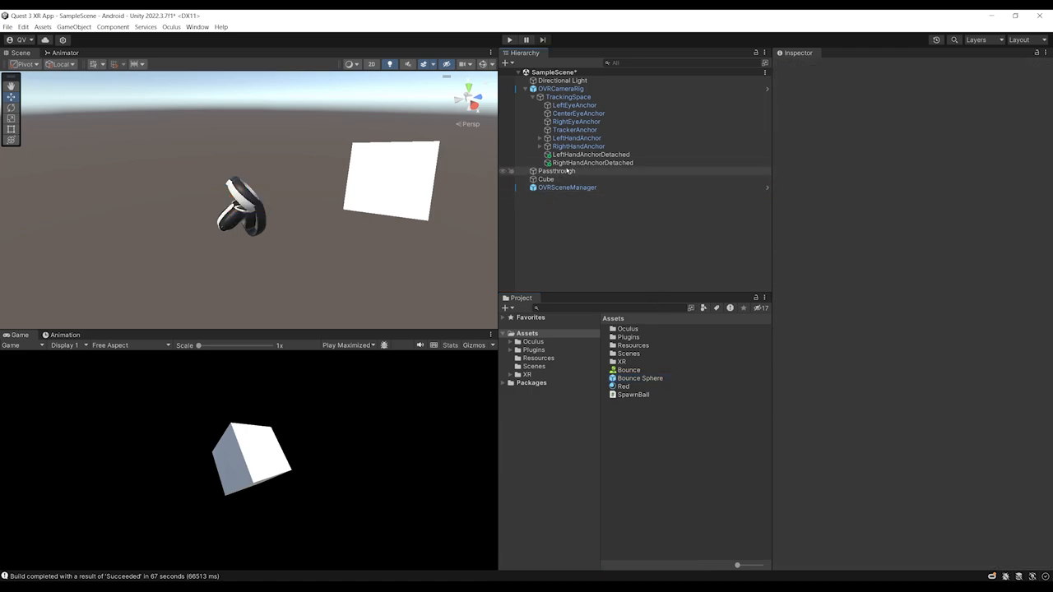
click(578, 145)
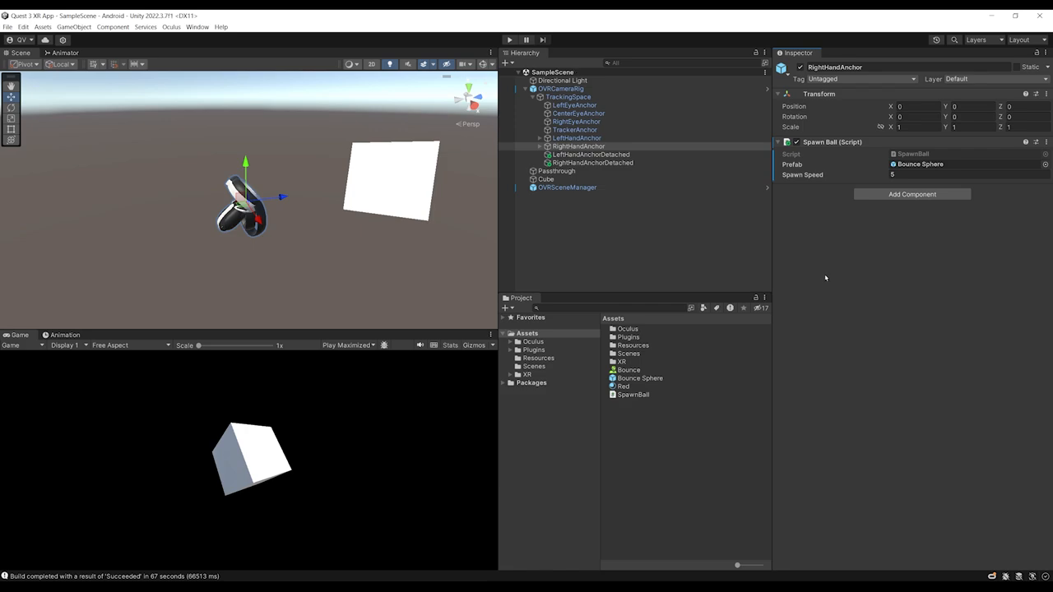
mouse_move(701, 273)
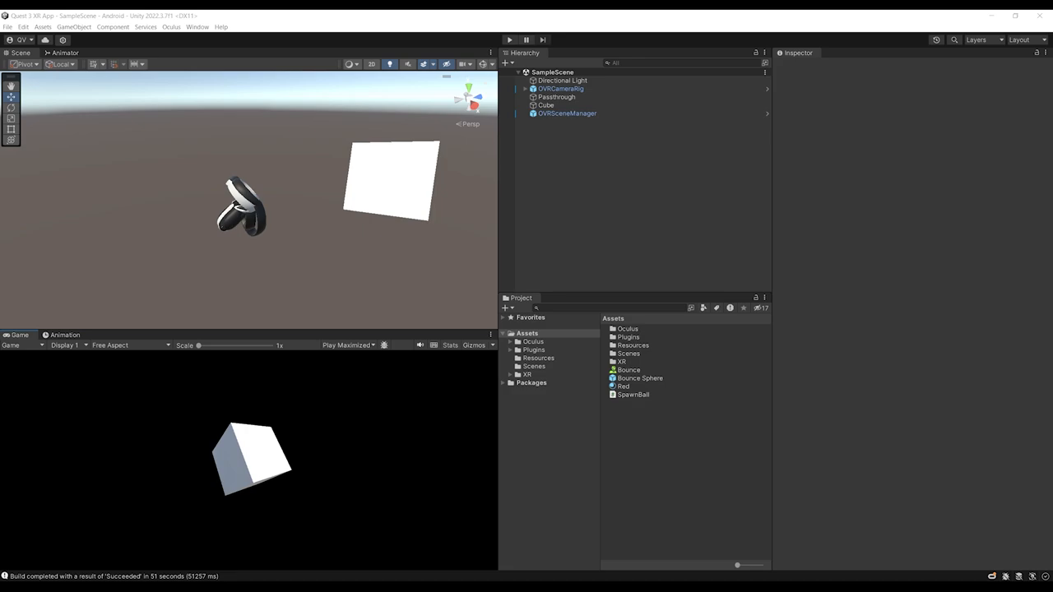
Step: Add a GLOBAL_MESH prefab override on OVRSceneManager using the Oculus Global Mesh Collider prefab
click(566, 112)
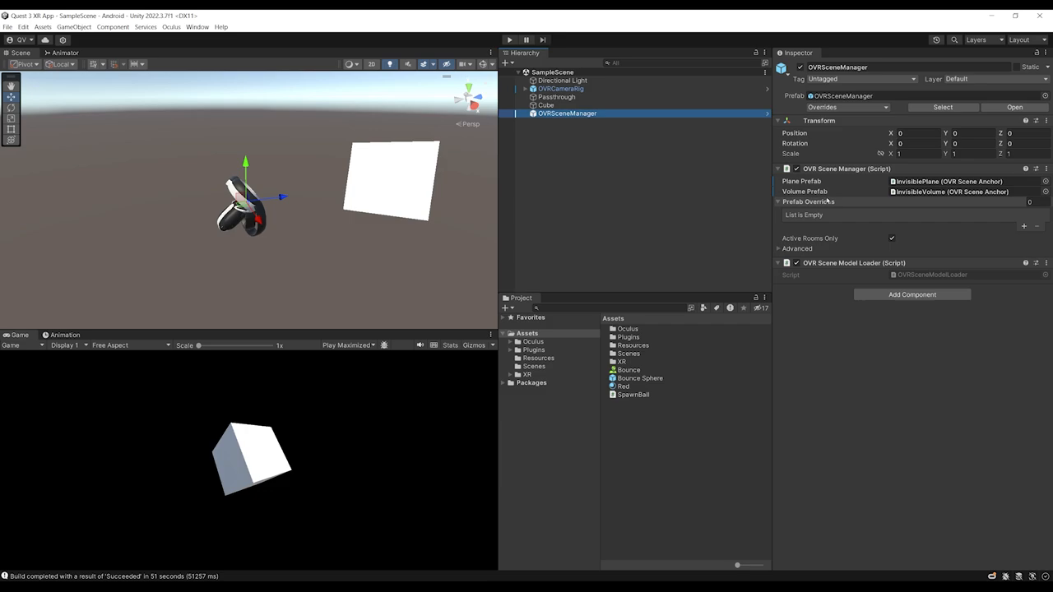
mouse_move(972, 233)
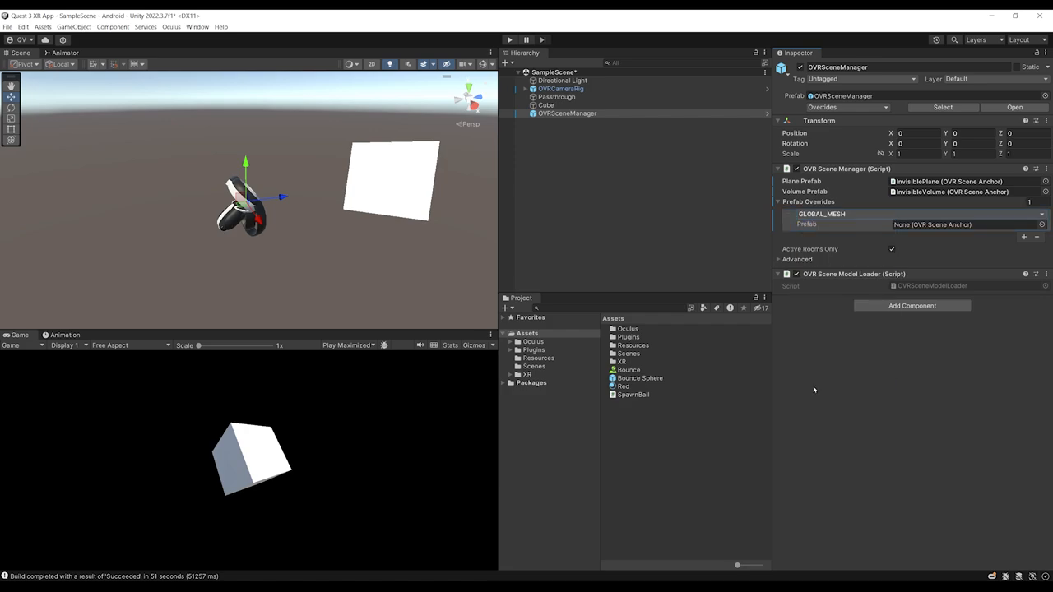
click(534, 341)
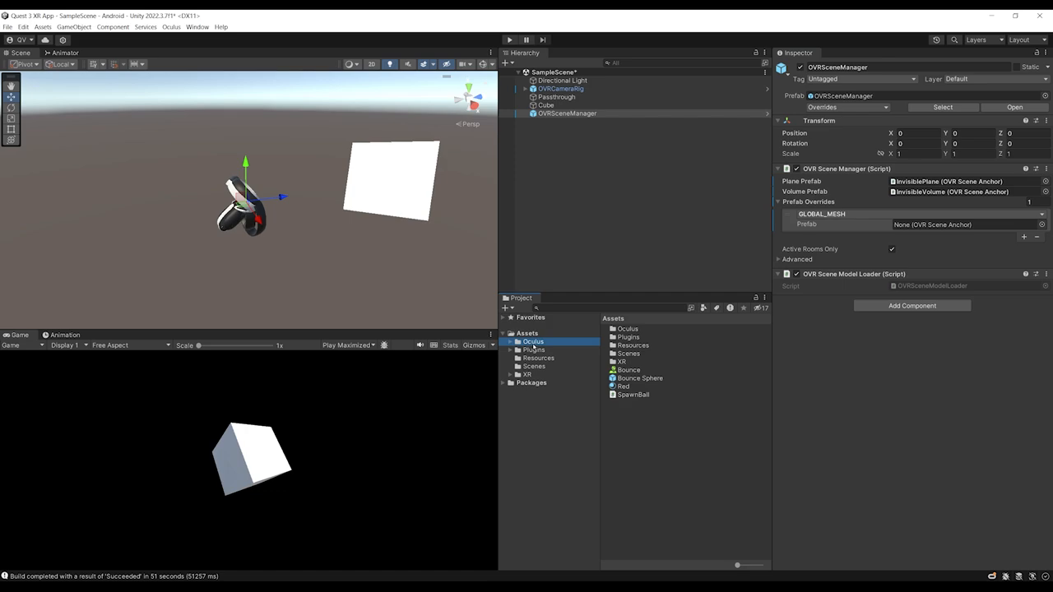
double_click(534, 341)
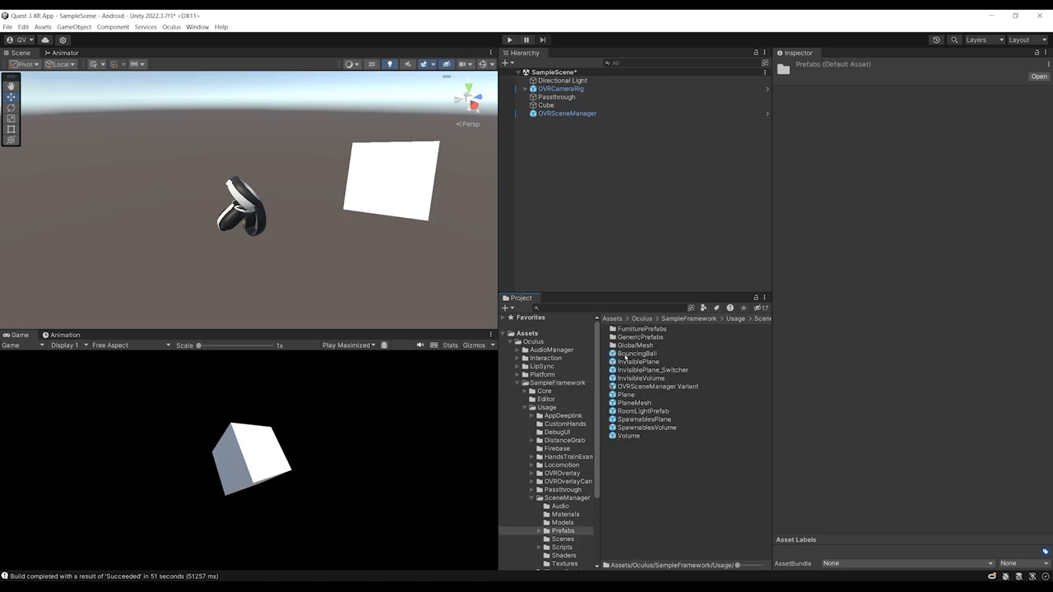
click(566, 112)
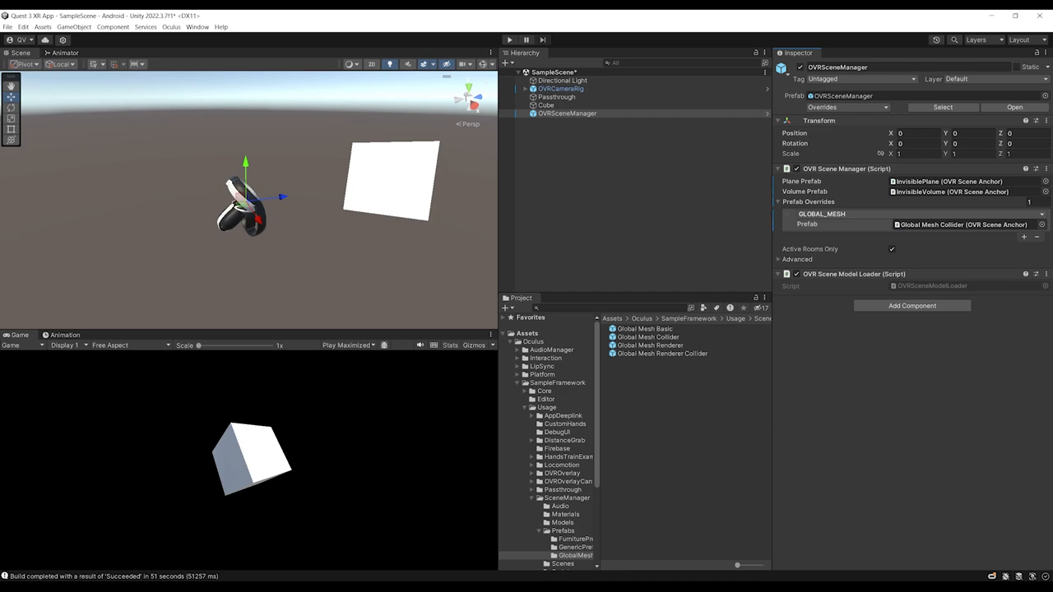
mouse_move(377, 211)
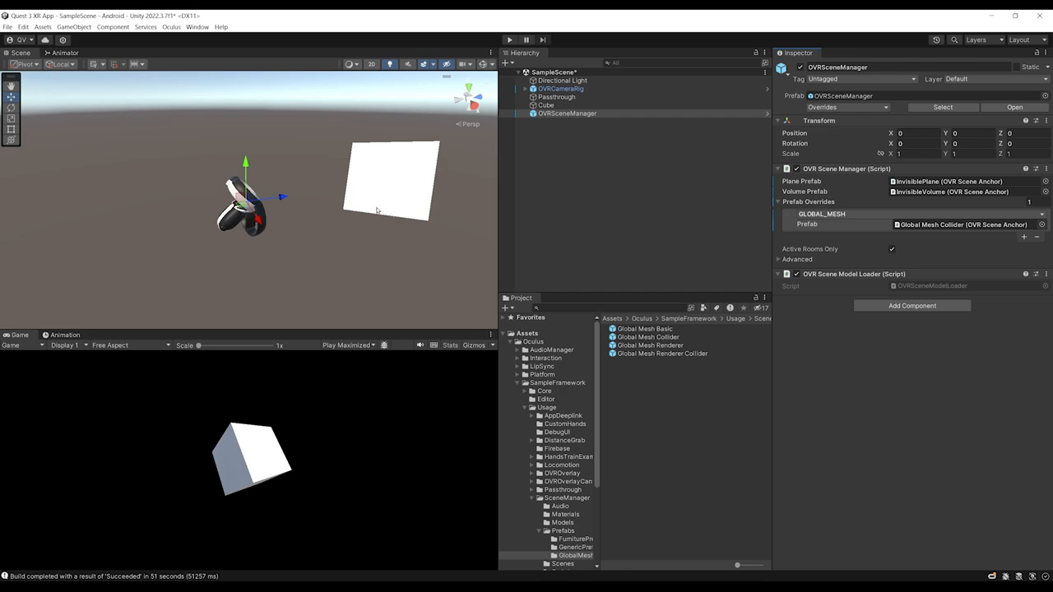
mouse_move(524, 249)
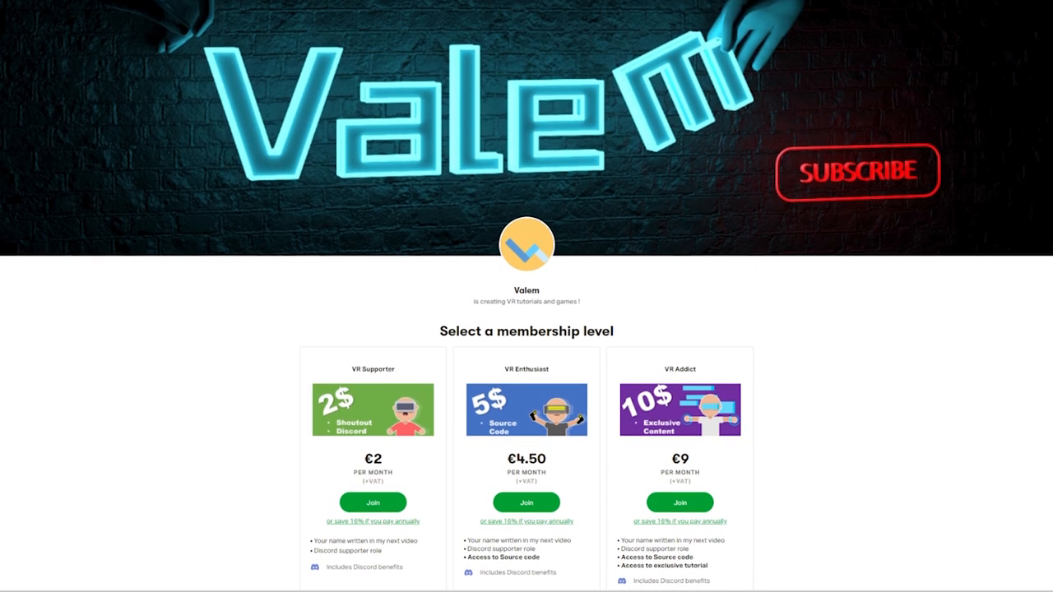
Step: Scroll the Patreon creator page through its three membership tiers
scroll(down, 3)
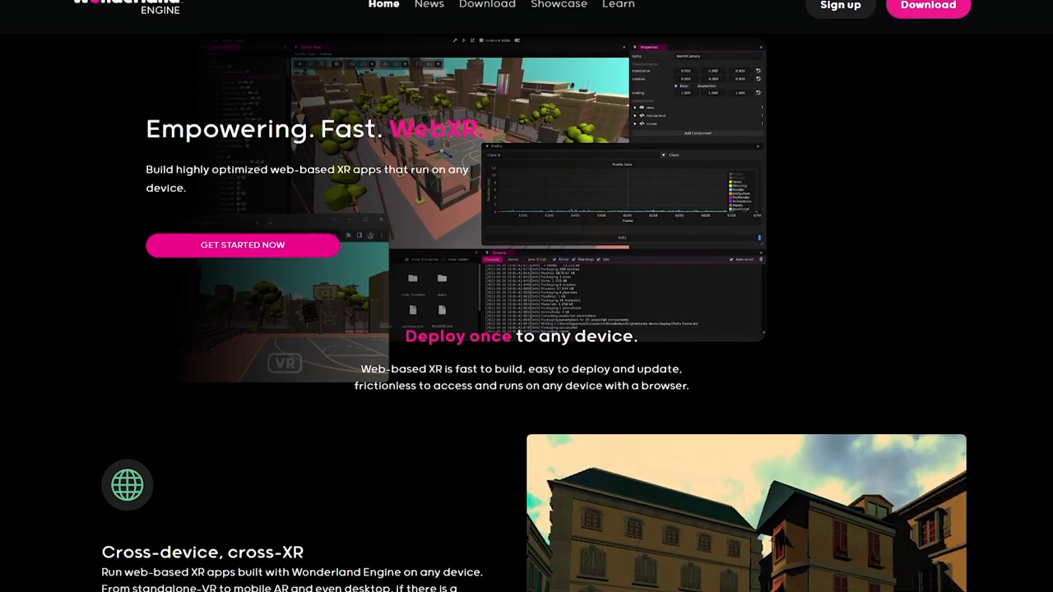
Step: Scroll the Wonderland Engine homepage down to the cross-device XR and build-faster feature sections
scroll(down, 3)
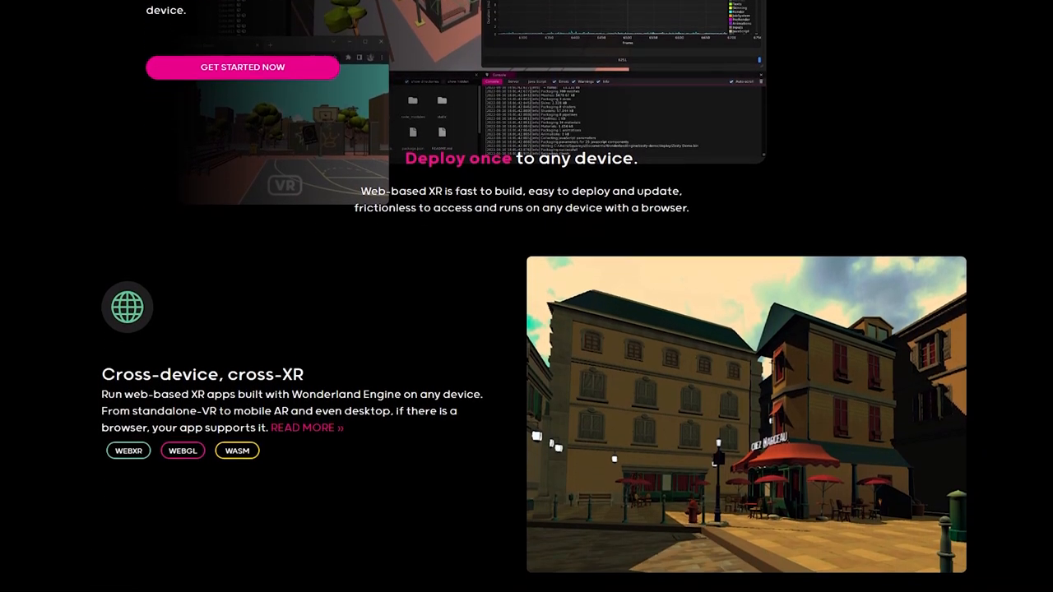
scroll(down, 3)
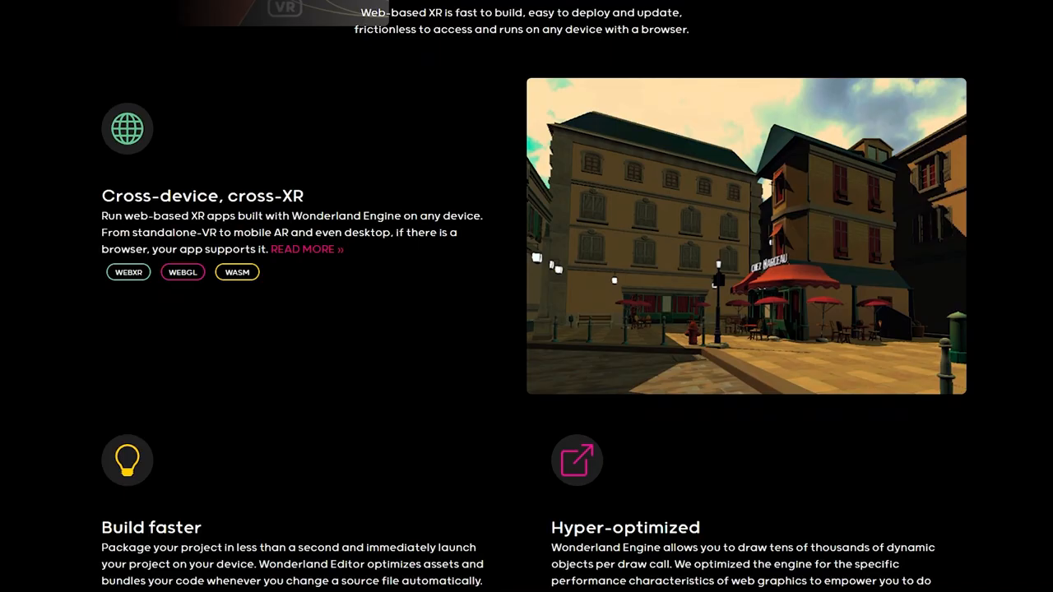